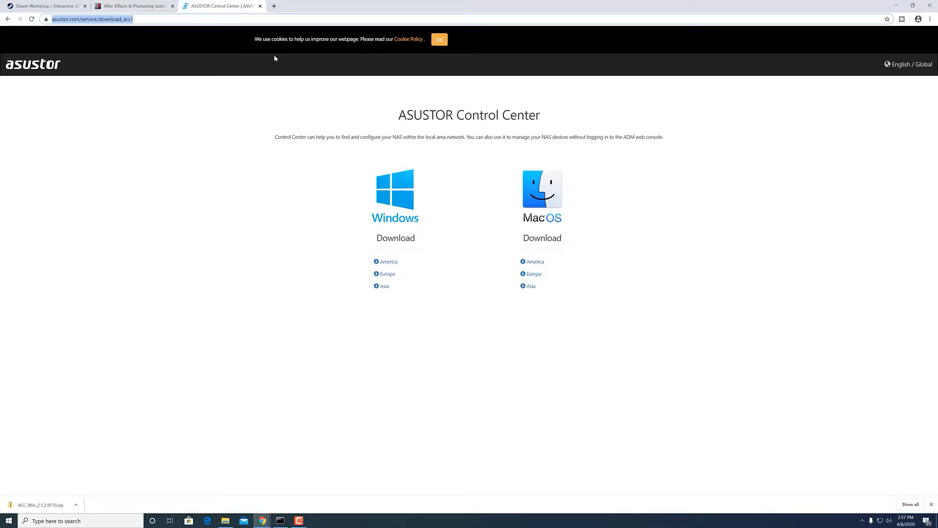
pyautogui.moveTo(263, 70)
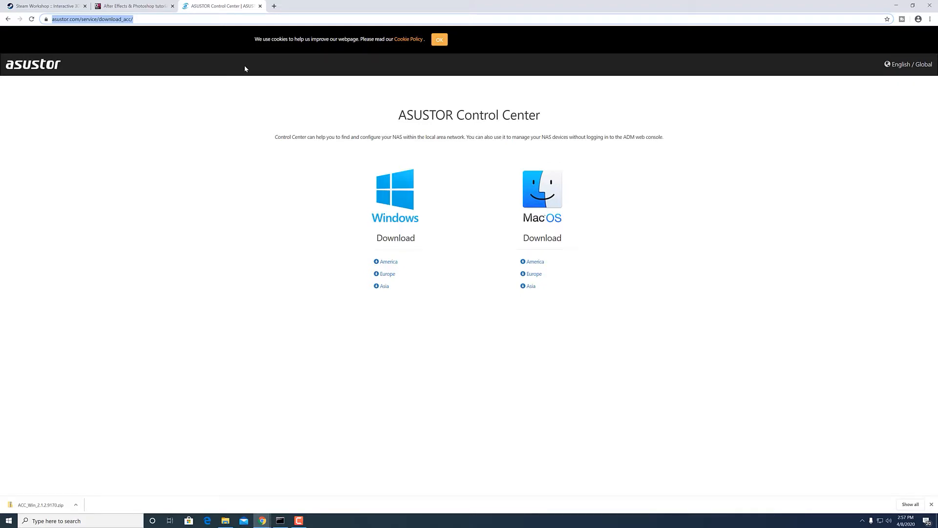
pyautogui.moveTo(251, 68)
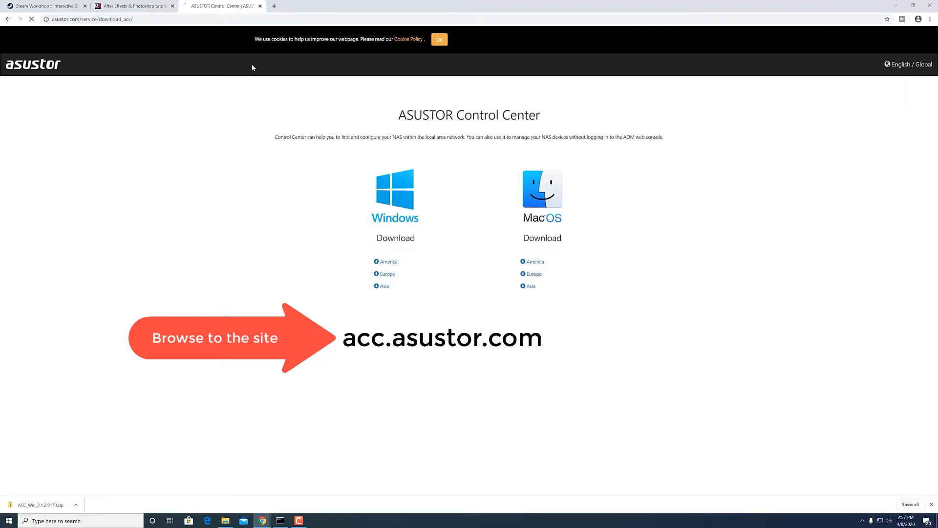
pyautogui.moveTo(407, 204)
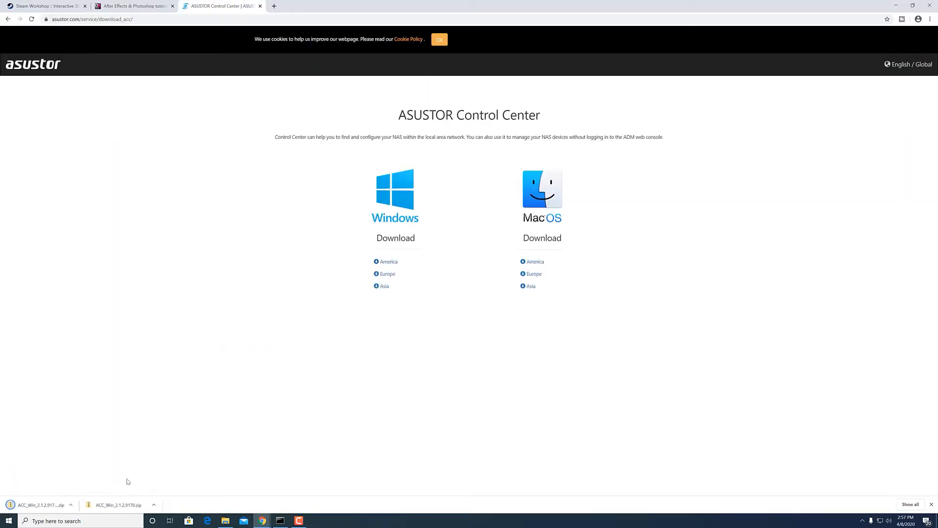
# Step: Extract the downloaded Control Center zip into its own Downloads subfolder and select the installer
pyautogui.click(76, 505)
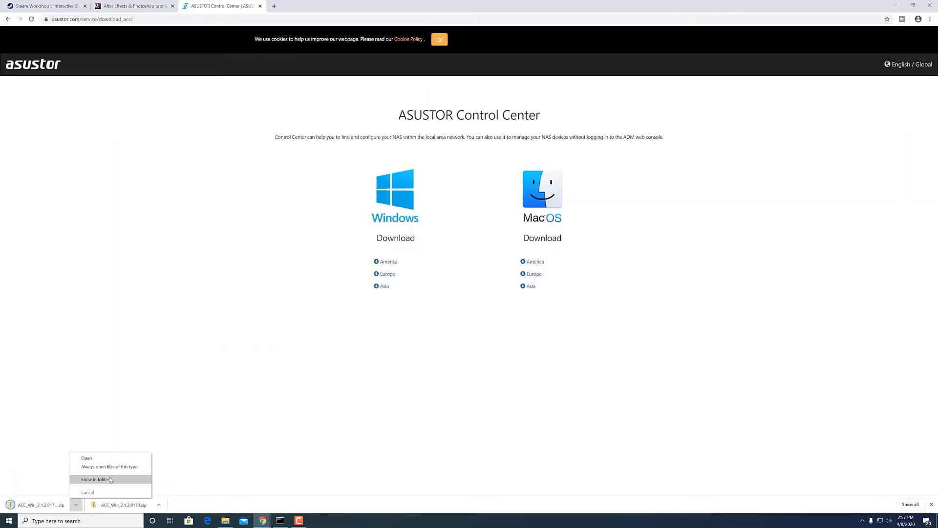
pyautogui.click(94, 479)
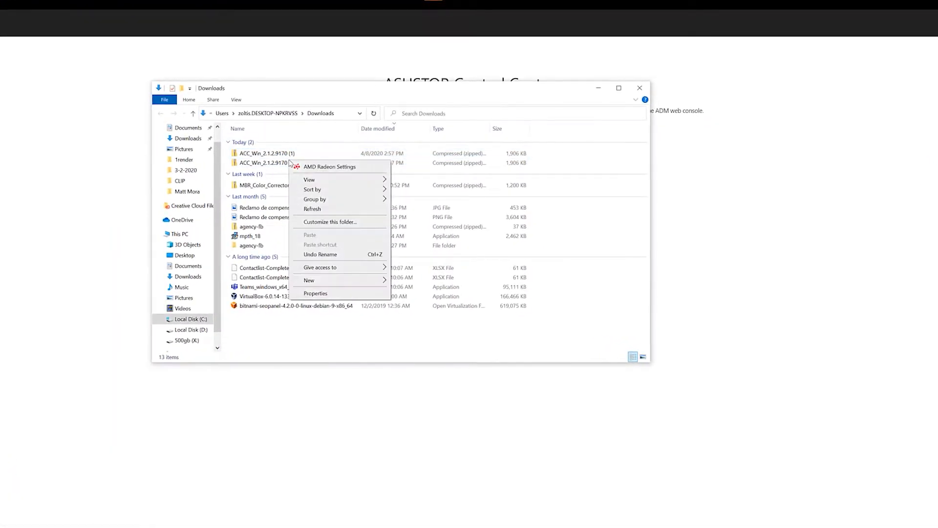
pyautogui.rightClick(266, 163)
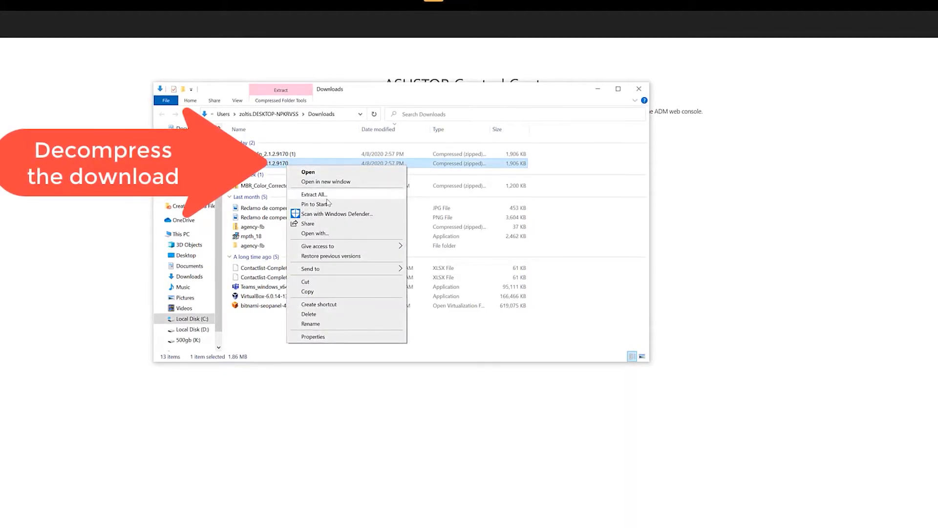
pyautogui.click(314, 194)
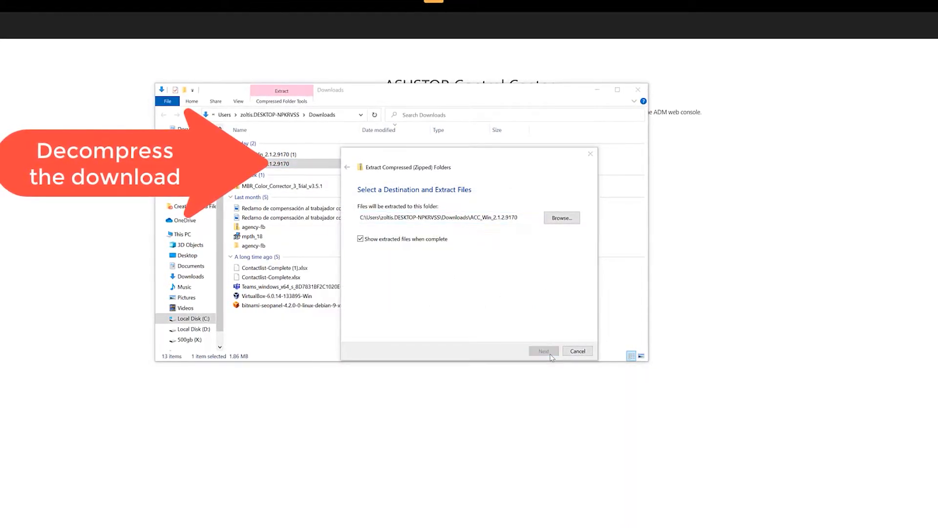
pyautogui.click(544, 351)
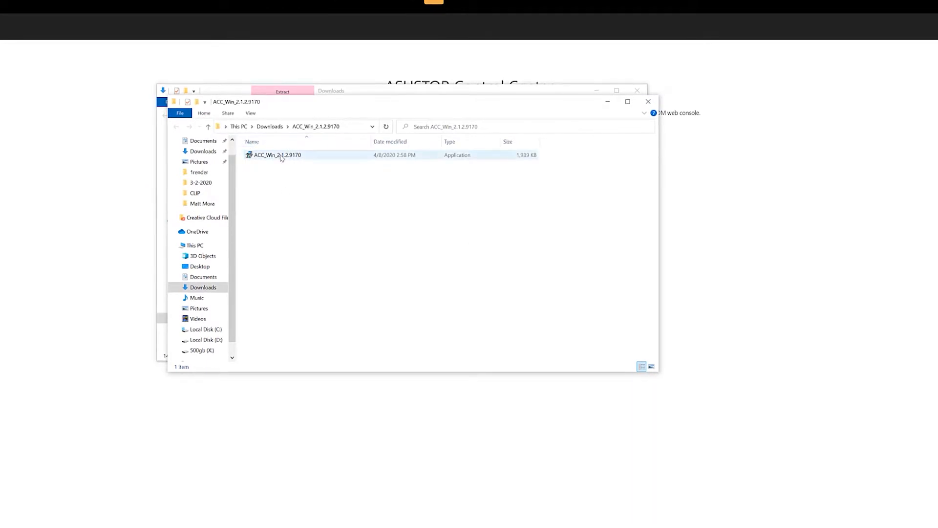
pyautogui.click(277, 155)
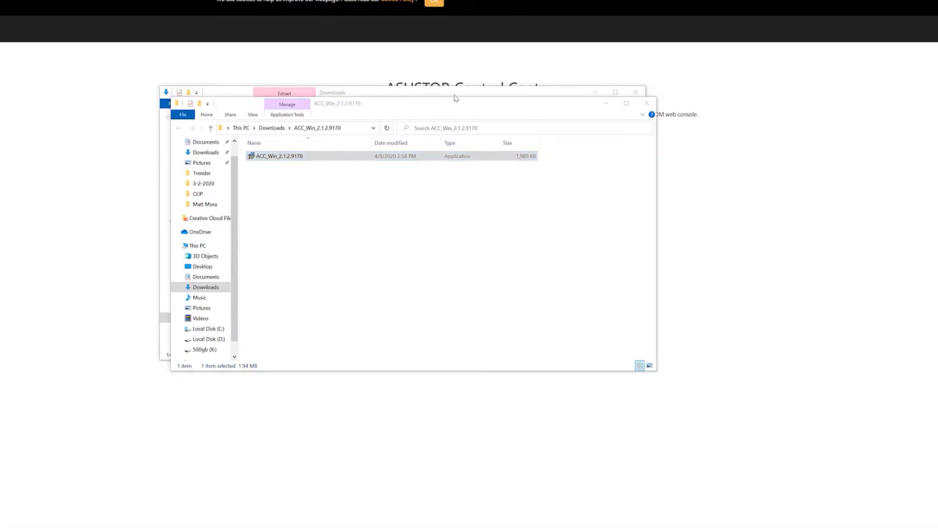
# Step: Install and launch Control Center, allowing firewall access on private and public networks
pyautogui.doubleClick(278, 157)
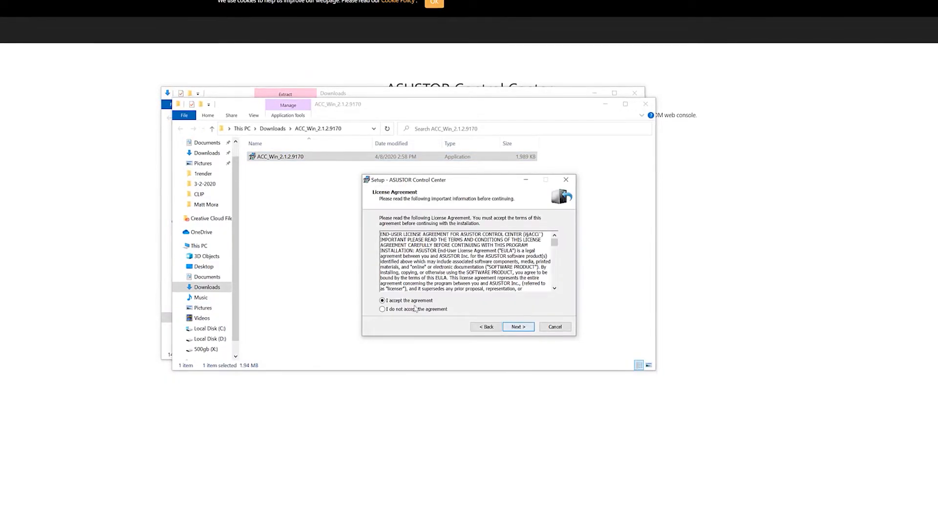
pyautogui.click(517, 326)
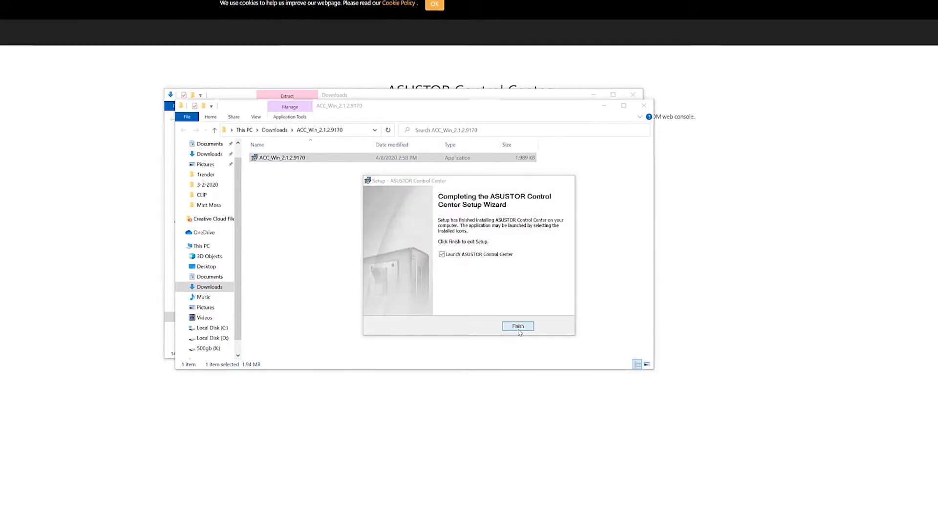
pyautogui.click(518, 326)
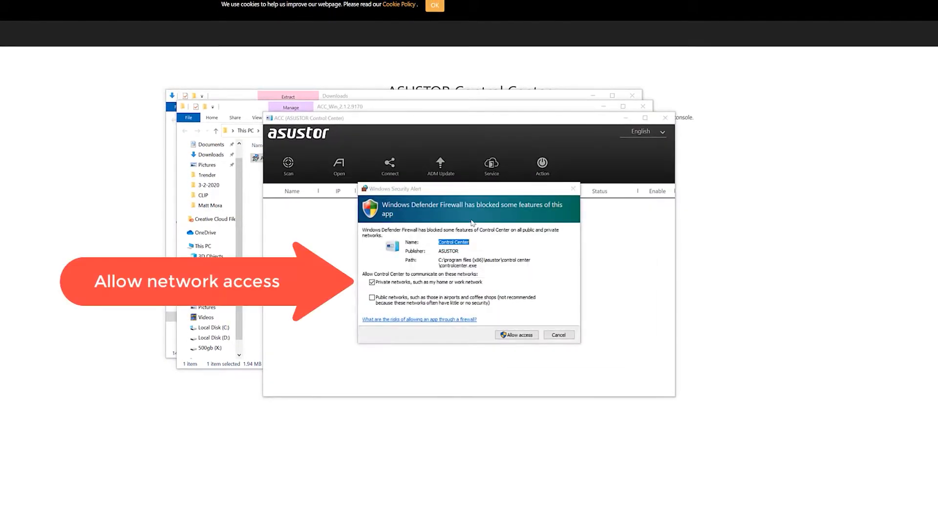
pyautogui.click(372, 298)
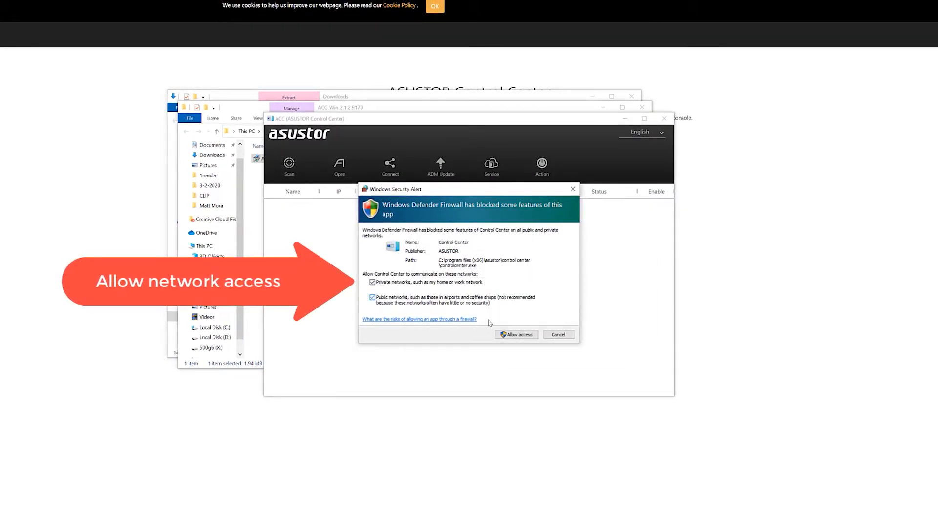
pyautogui.click(517, 334)
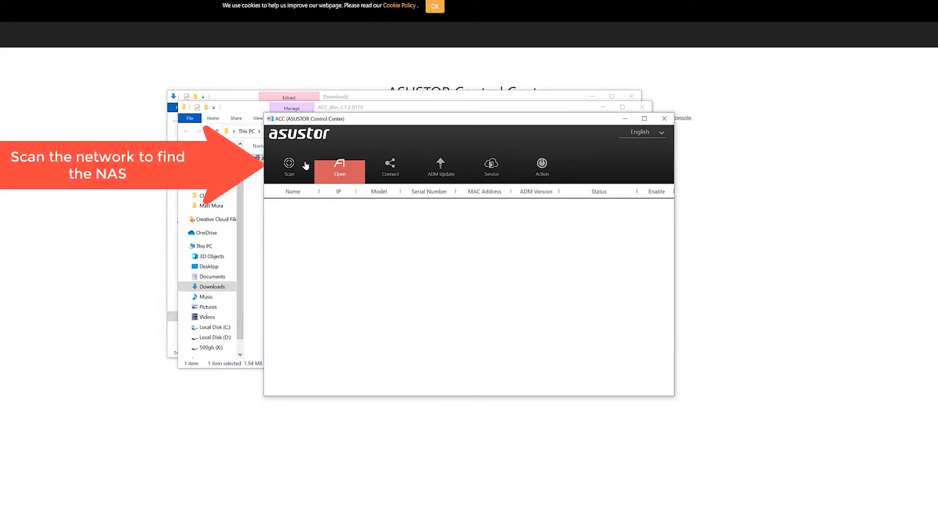
# Step: Scan for the AS5304T-7783 NAS and open its setup page in Google Chrome
pyautogui.click(288, 166)
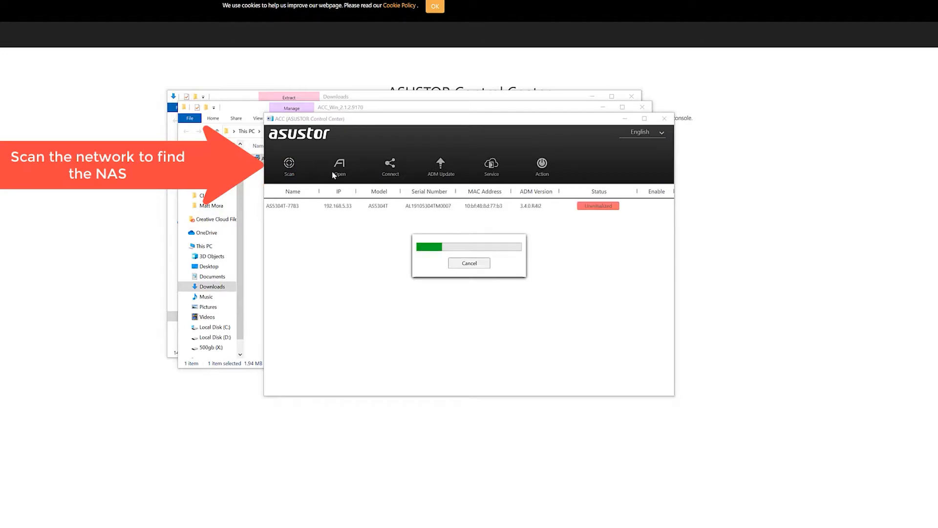
pyautogui.moveTo(395, 173)
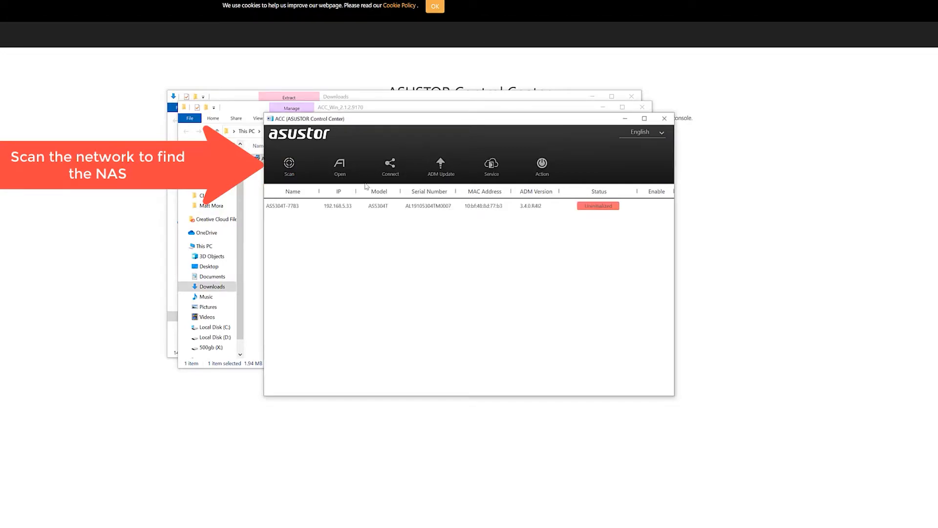
pyautogui.click(419, 205)
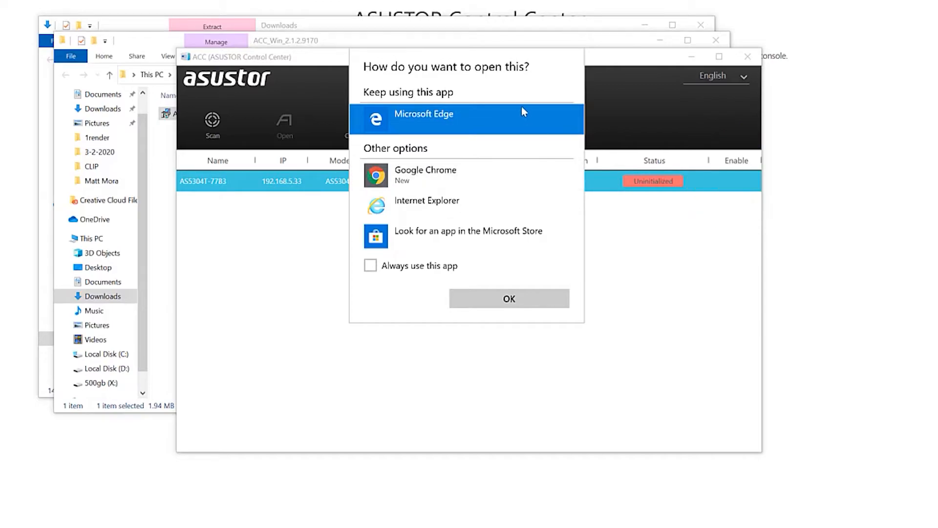
pyautogui.moveTo(485, 175)
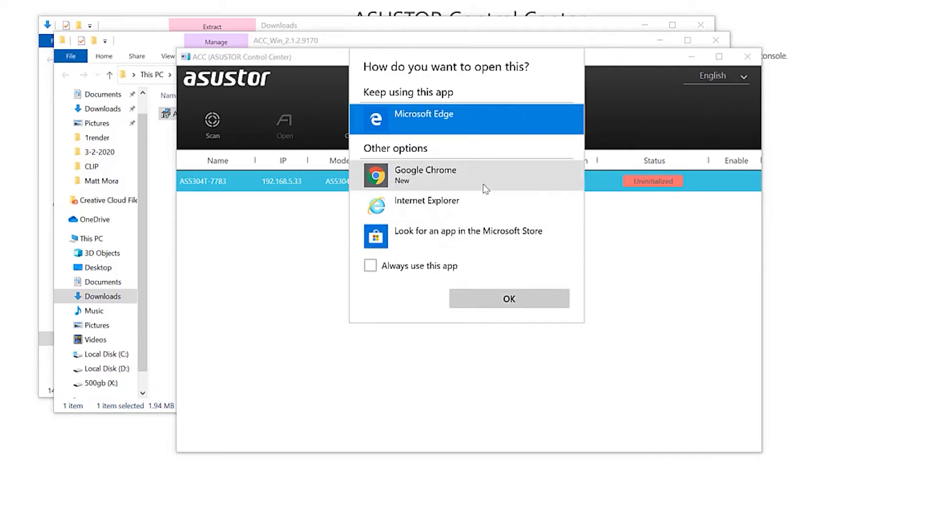
pyautogui.click(509, 299)
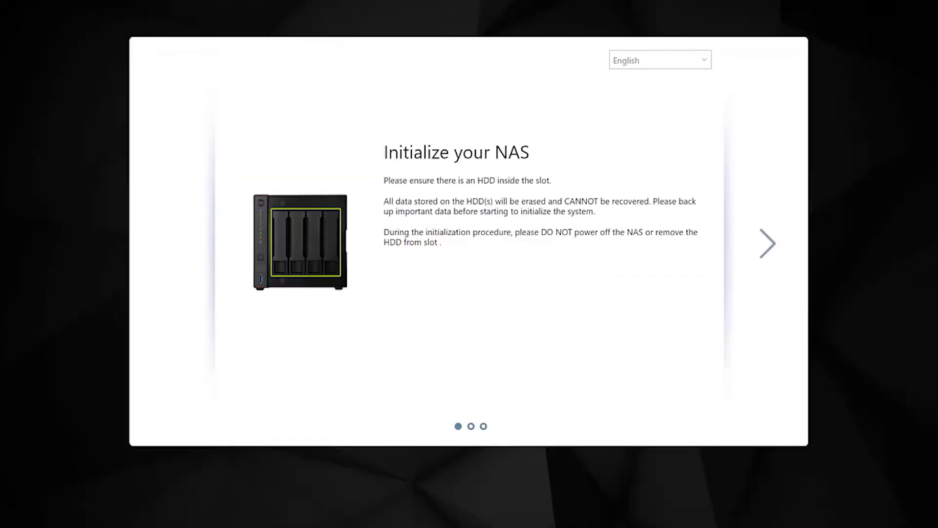
pyautogui.moveTo(778, 224)
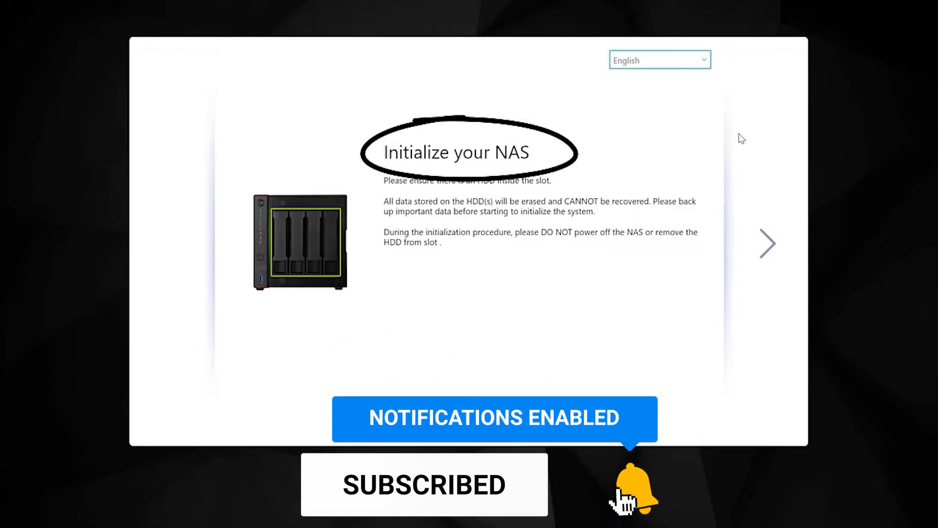
# Step: Start NAS initialization using ASUSTOR Live Update for ADM
pyautogui.click(768, 243)
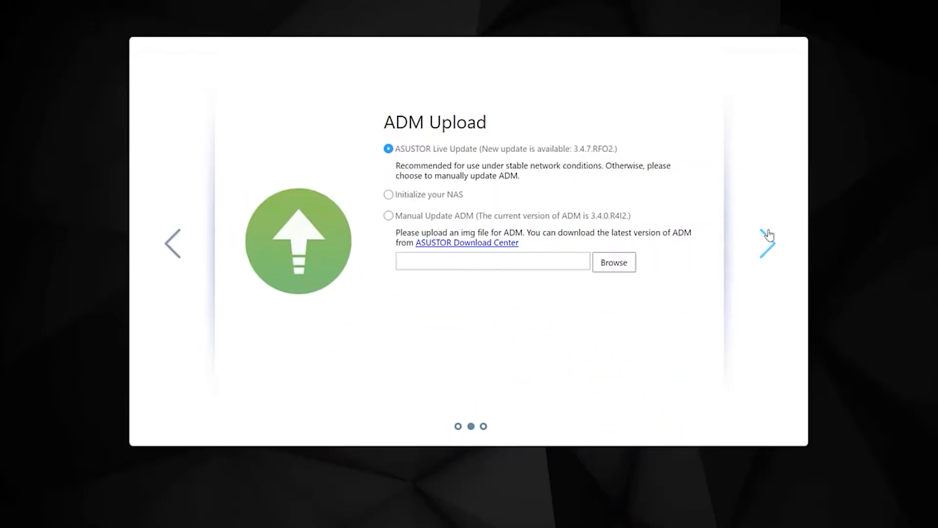
pyautogui.moveTo(391, 179)
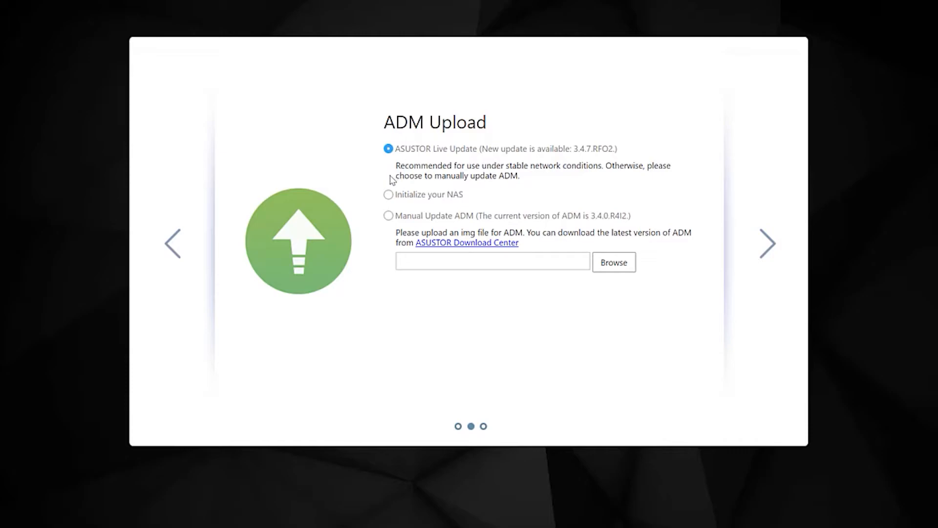
pyautogui.moveTo(469, 246)
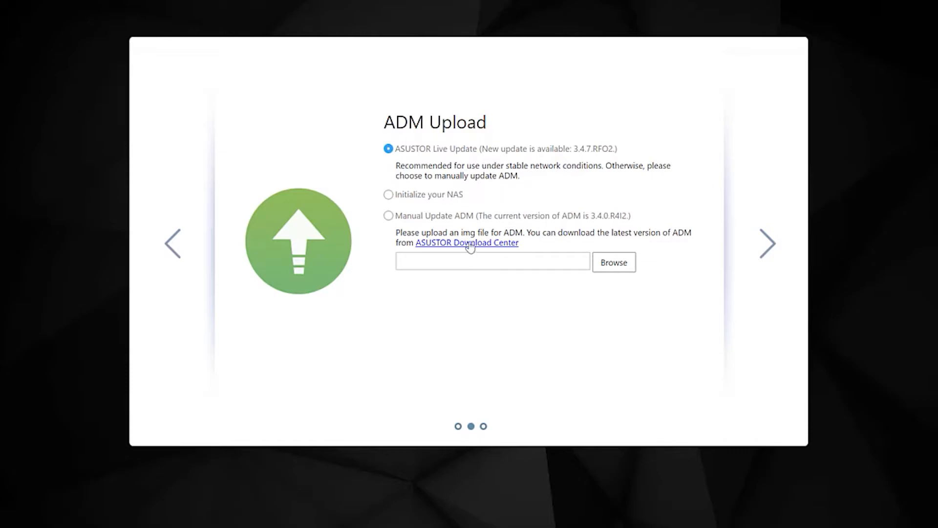
pyautogui.click(768, 242)
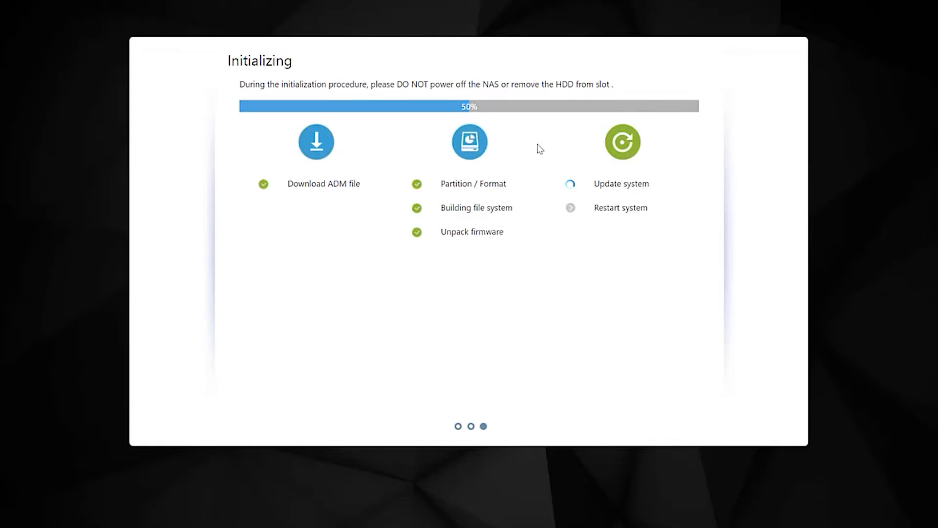
pyautogui.moveTo(528, 110)
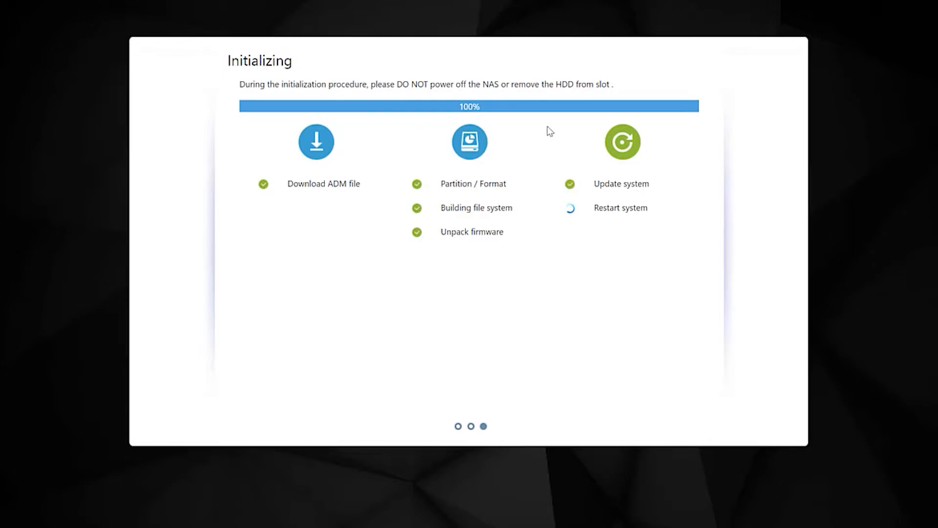
pyautogui.moveTo(579, 166)
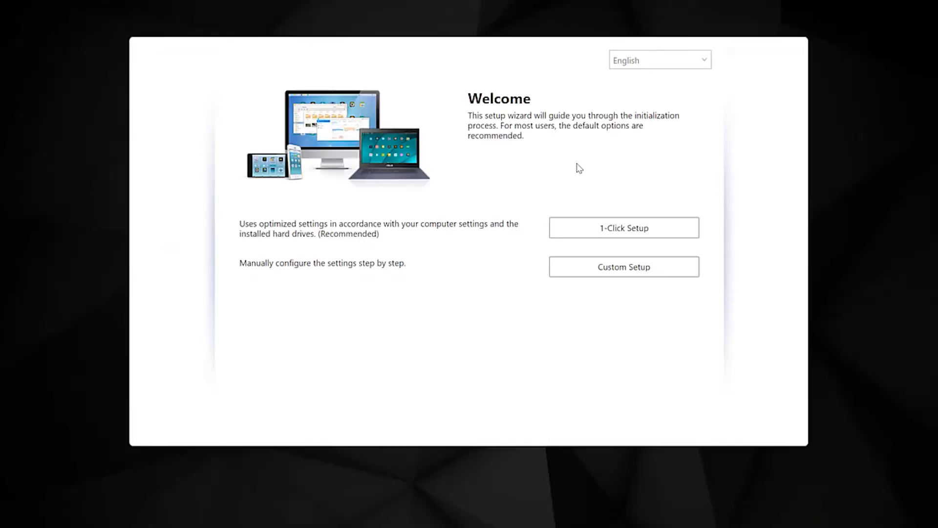
pyautogui.moveTo(488, 277)
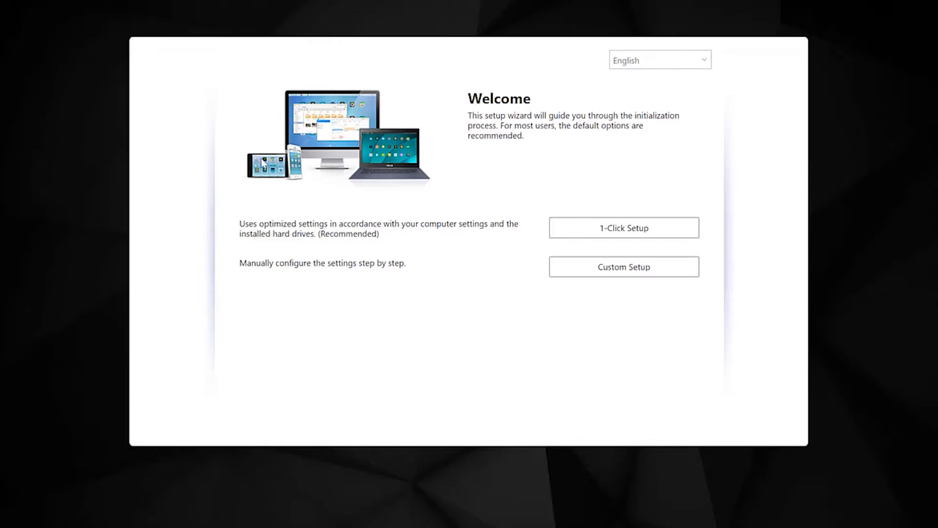
pyautogui.moveTo(787, 126)
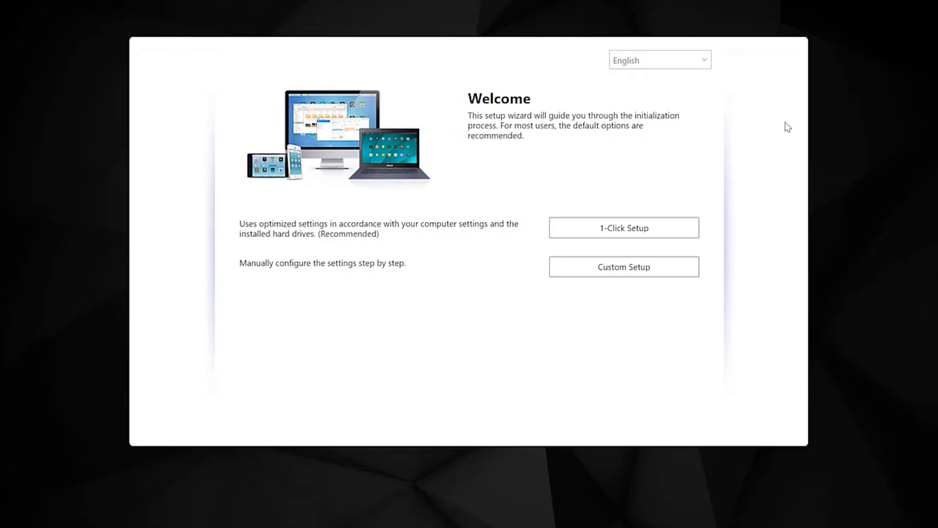
pyautogui.moveTo(623, 232)
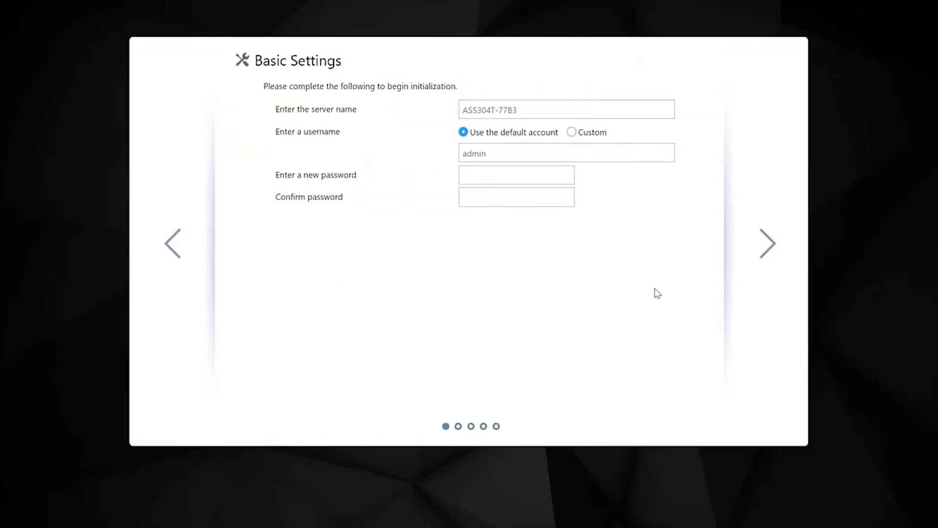
pyautogui.moveTo(616, 144)
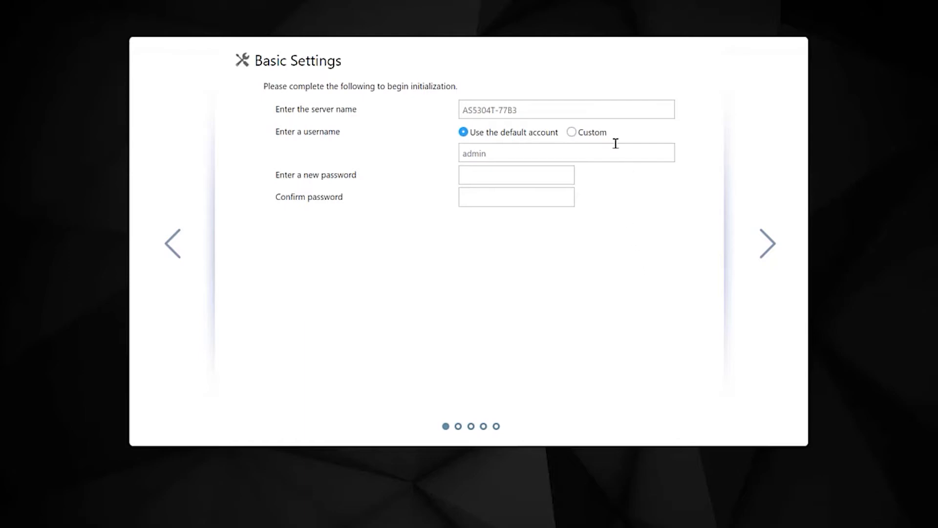
# Step: Name the server DDS-HA and set the admin password in both password fields
pyautogui.tripleClick(565, 109)
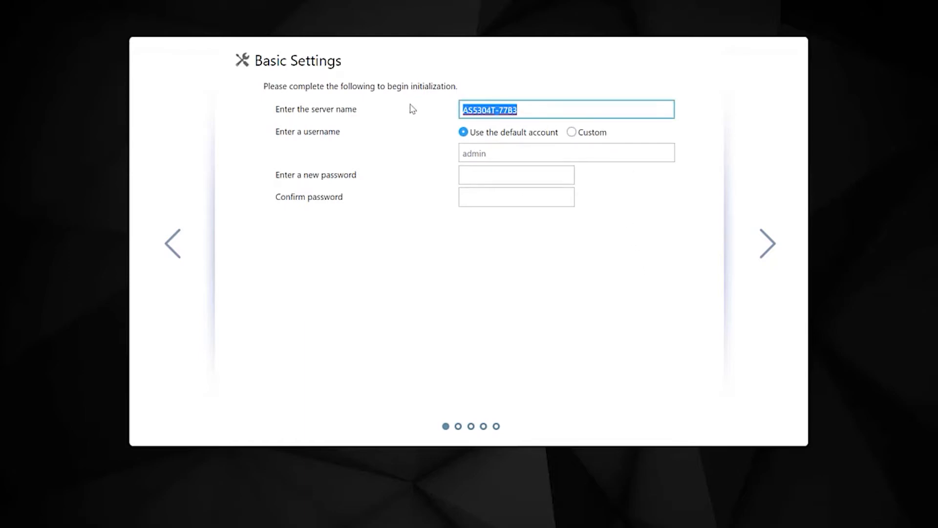
pyautogui.moveTo(588, 289)
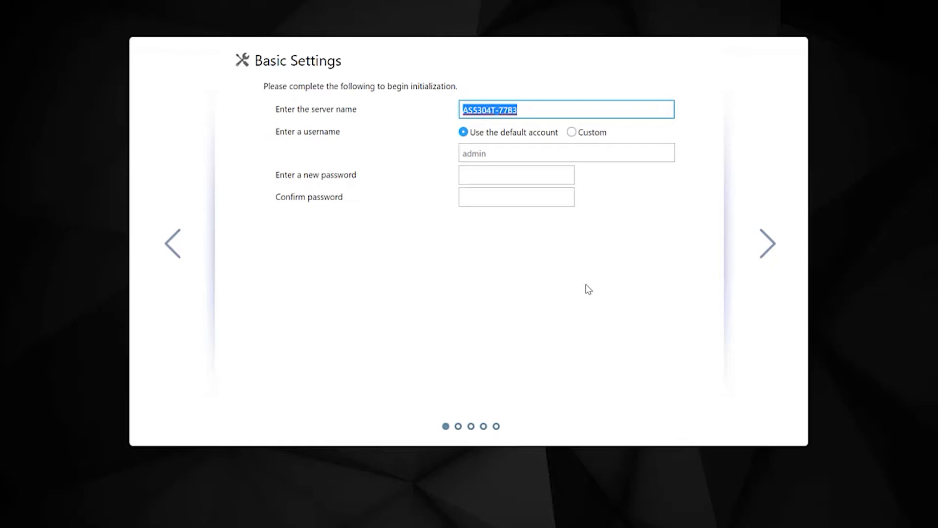
pyautogui.write('D')
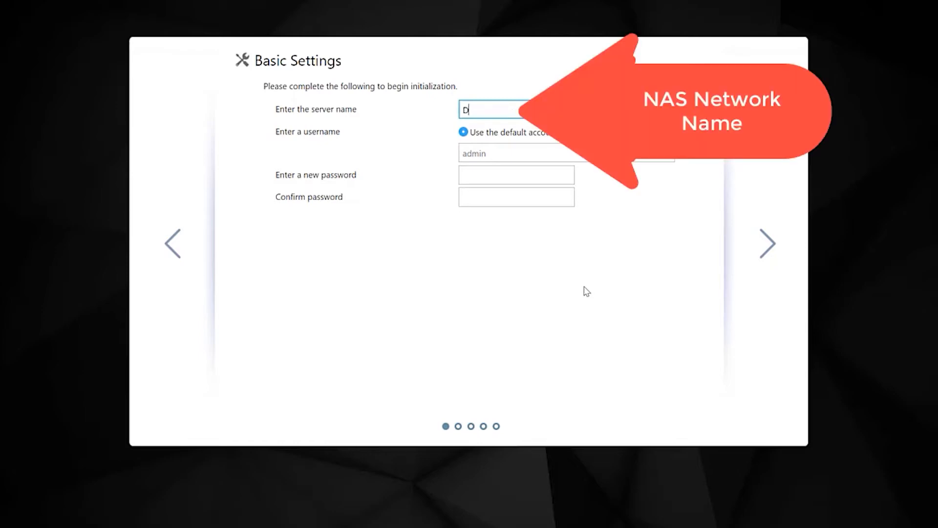
pyautogui.write('DS-HA')
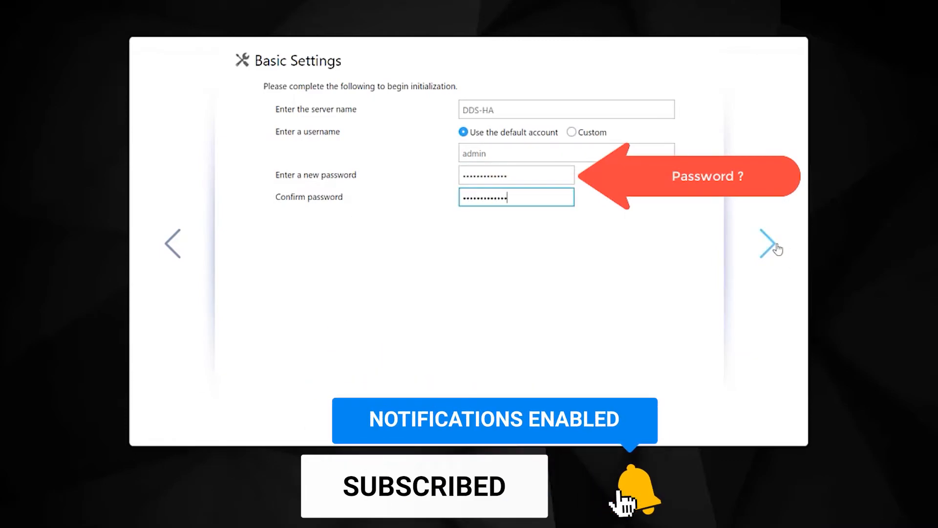
pyautogui.click(767, 243)
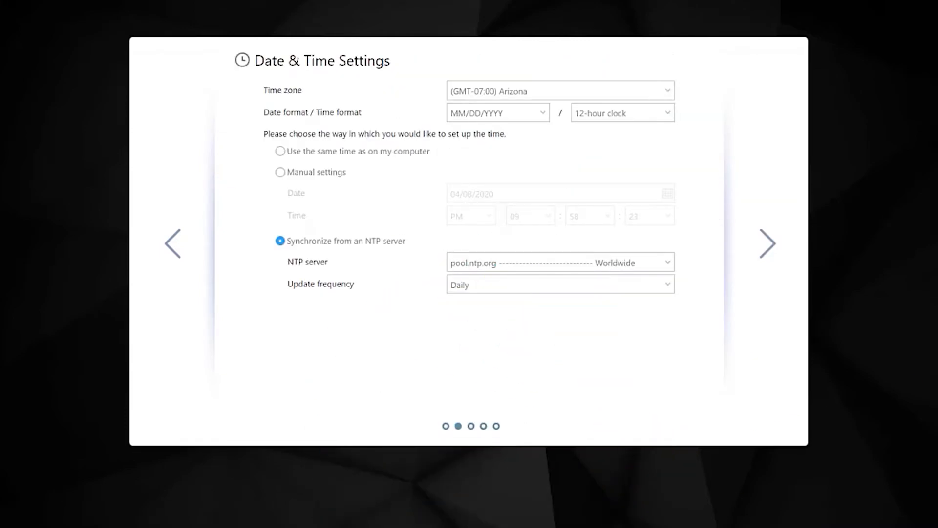
pyautogui.moveTo(503, 91)
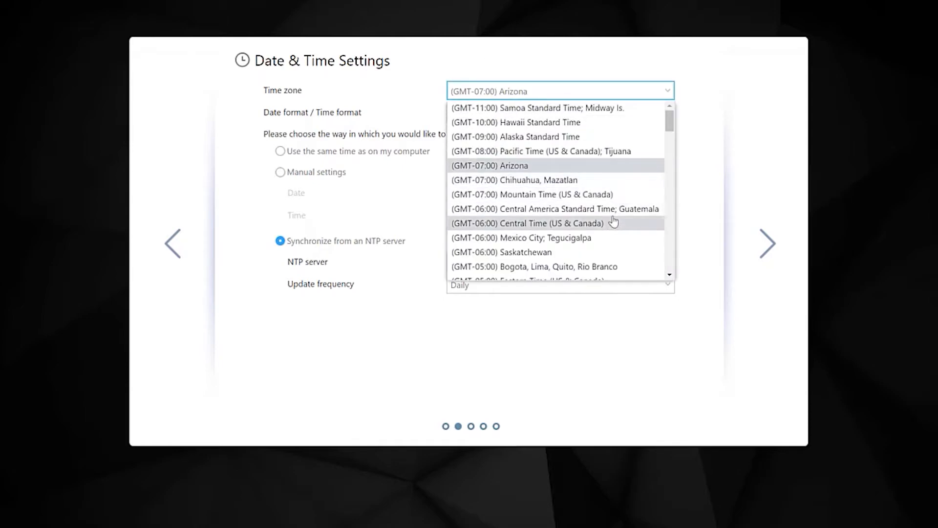
# Step: Choose (GMT-08:00) Pacific Time (US & Canada); Tijuana as the time zone
pyautogui.click(539, 151)
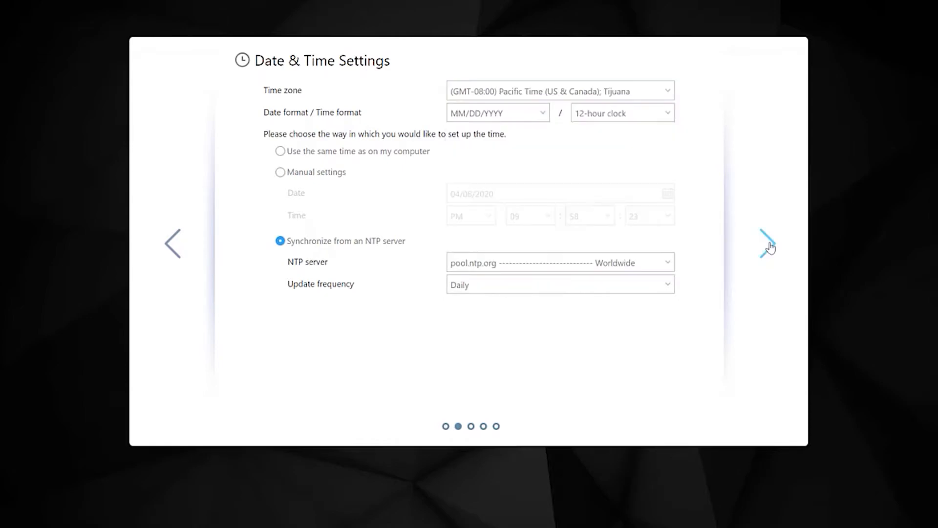
pyautogui.click(768, 243)
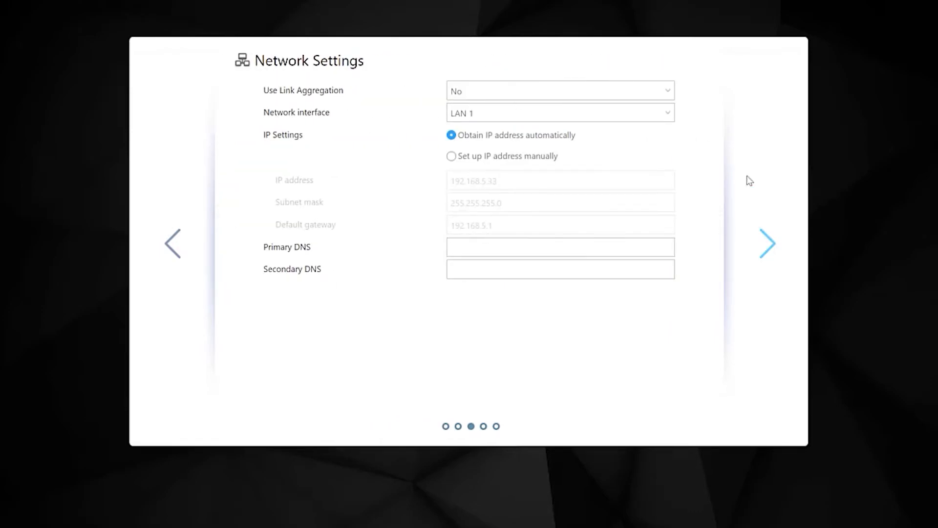
pyautogui.moveTo(681, 85)
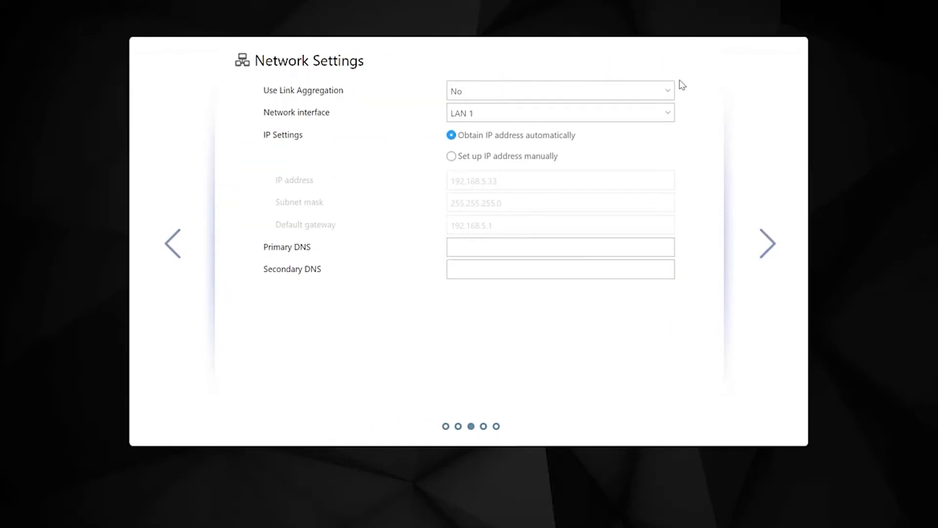
# Step: Keep 'Obtain IP address automatically' on LAN 1 and proceed to Volume Settings
pyautogui.click(560, 91)
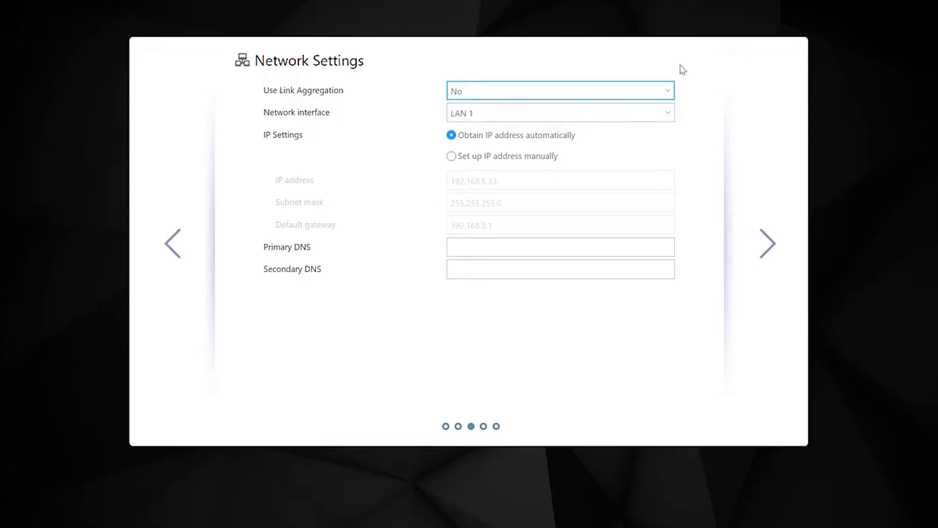
pyautogui.moveTo(450, 173)
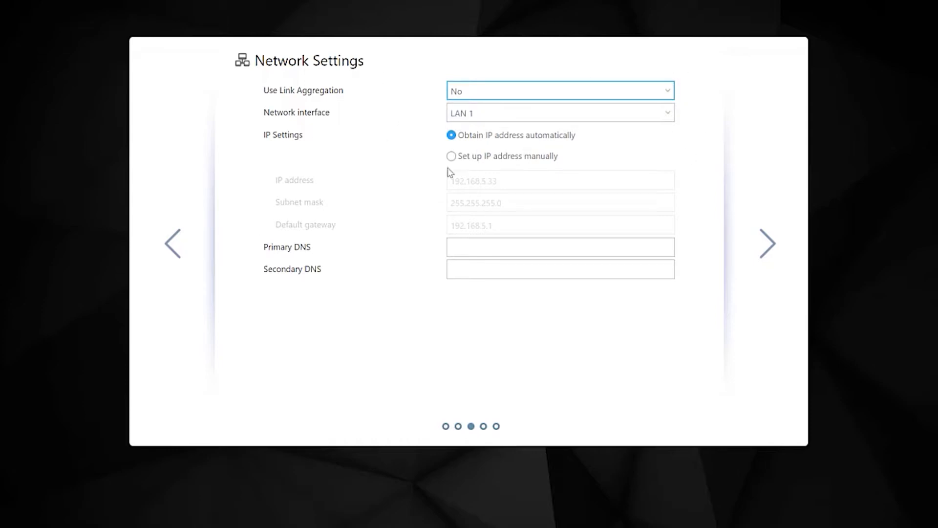
pyautogui.moveTo(822, 260)
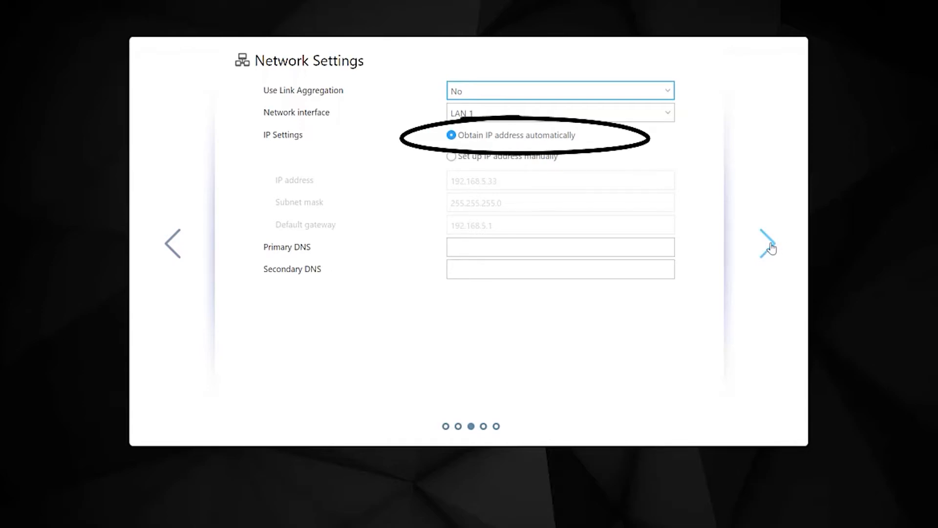
pyautogui.click(767, 243)
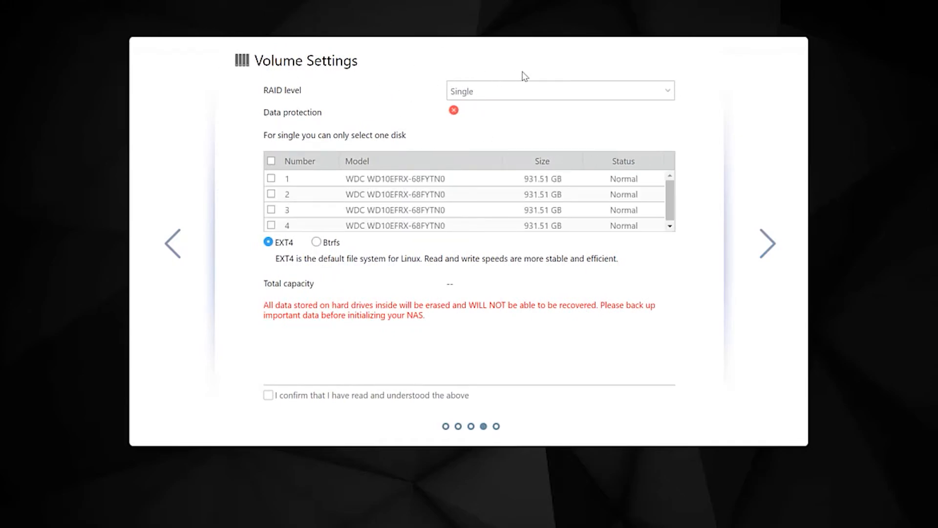
pyautogui.moveTo(670, 94)
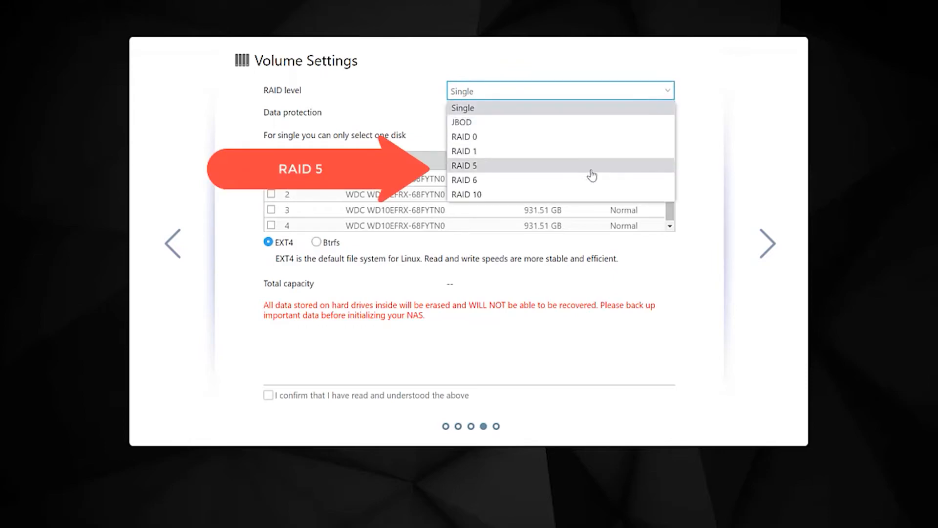
# Step: Create a RAID 5 volume from all four drives, confirm the erase warning, and begin initializing
pyautogui.click(465, 166)
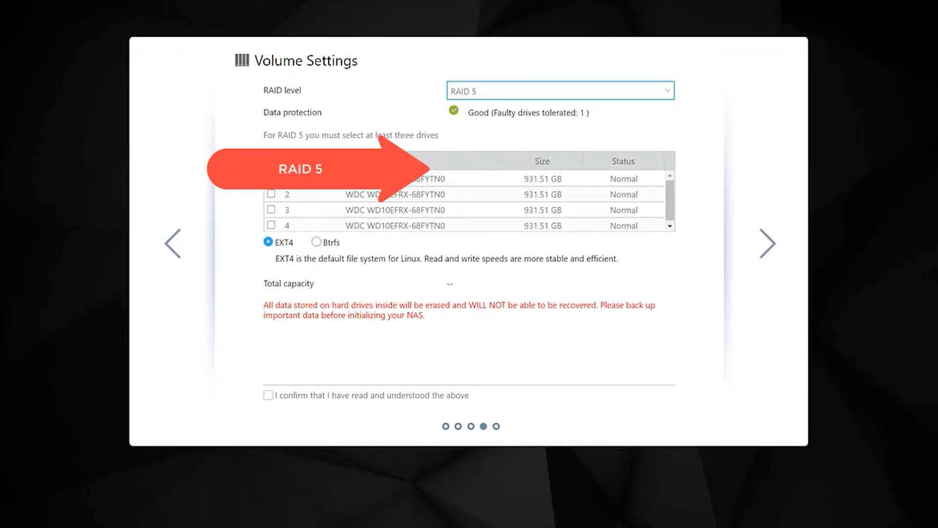
pyautogui.click(272, 161)
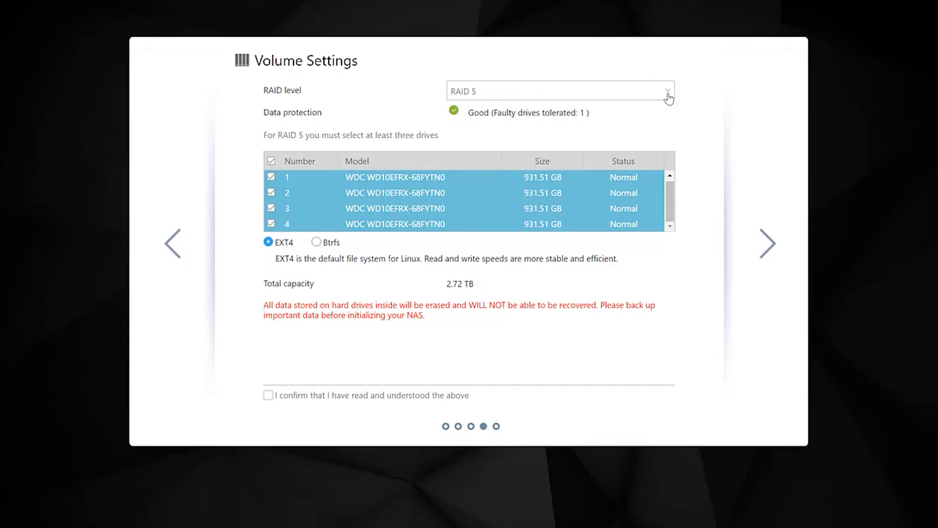
pyautogui.moveTo(666, 103)
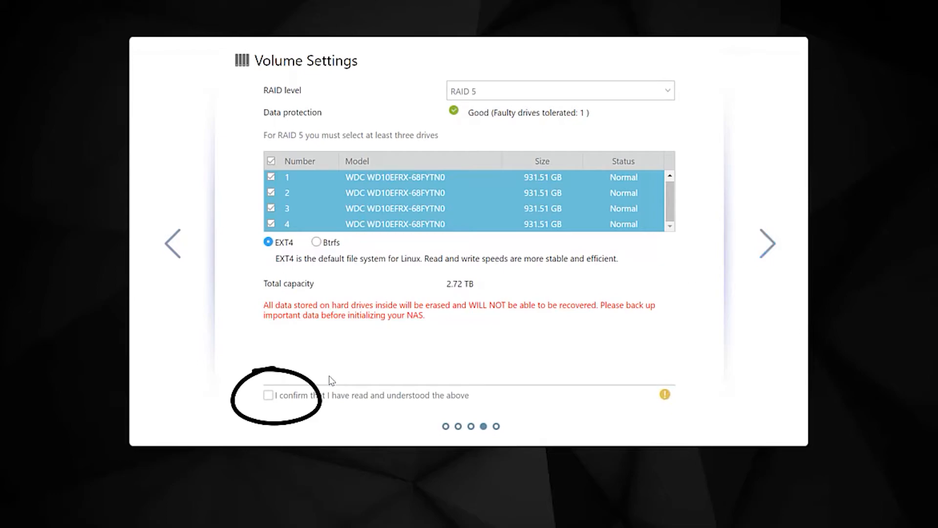
pyautogui.click(269, 395)
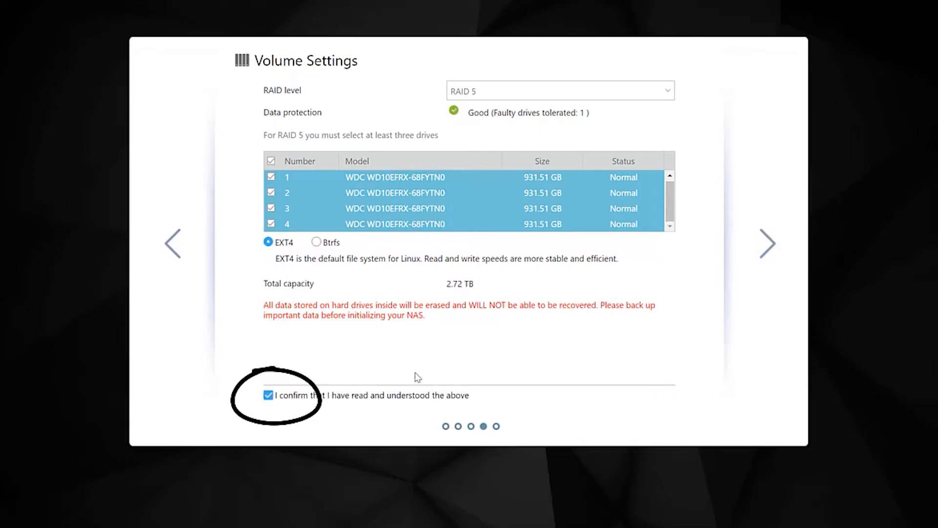
pyautogui.moveTo(768, 243)
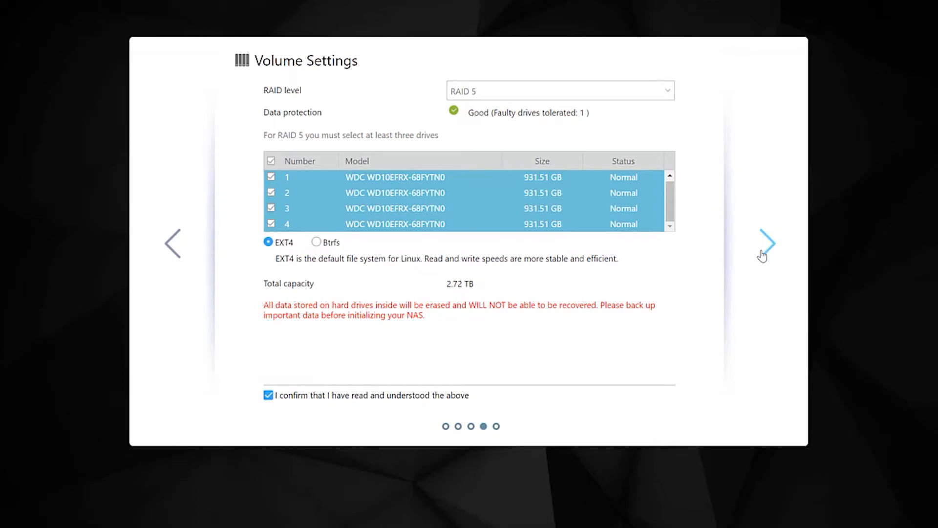
pyautogui.click(768, 242)
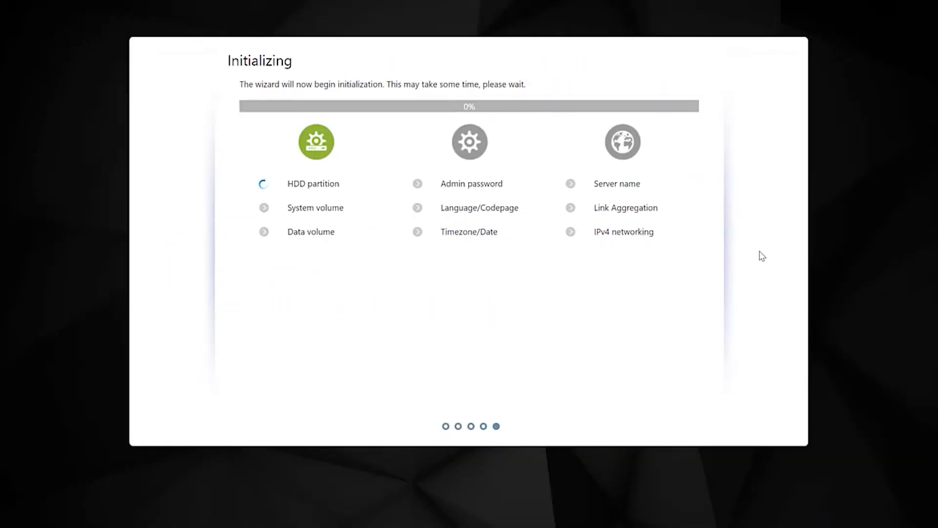
pyautogui.moveTo(533, 272)
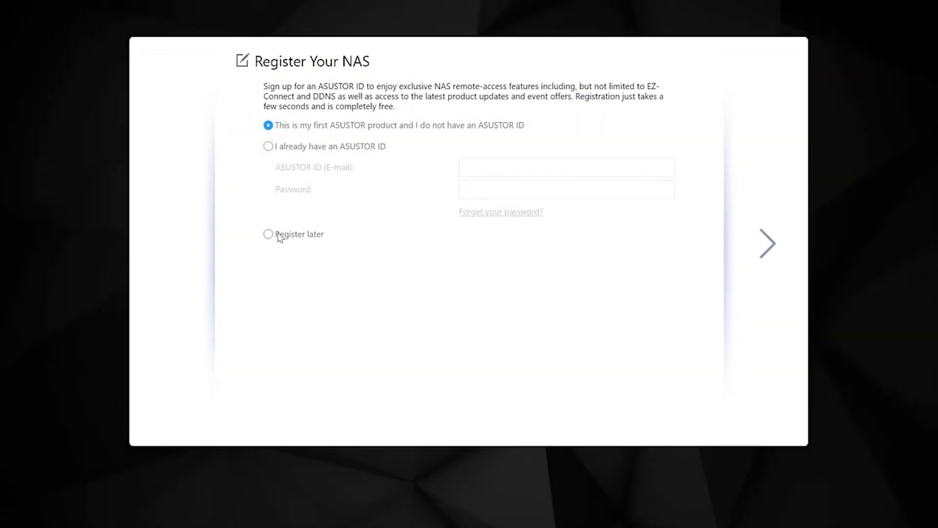
# Step: Choose 'Register later' for NAS registration and continue
pyautogui.click(268, 234)
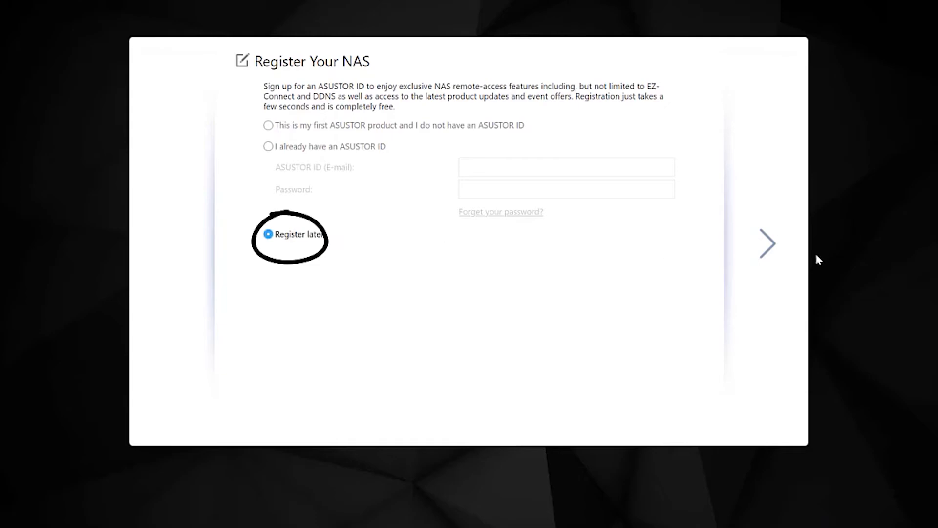
pyautogui.click(768, 243)
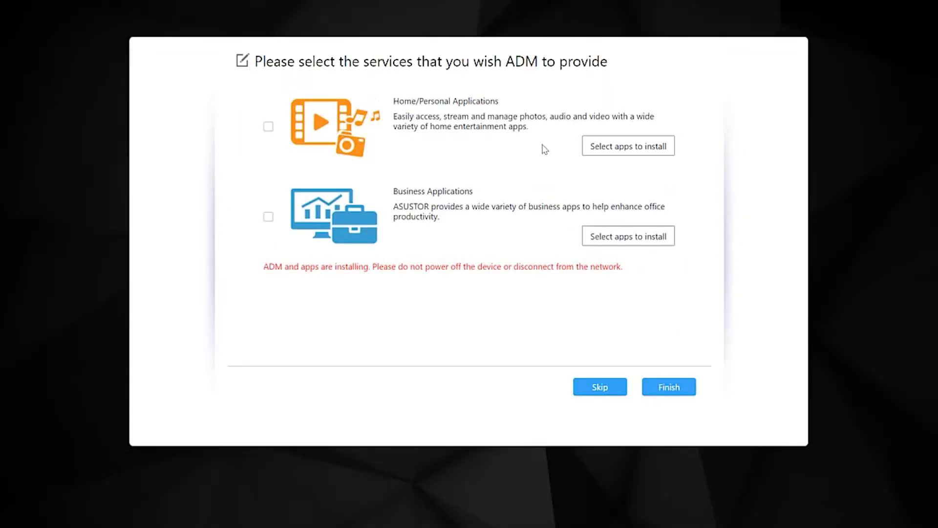
pyautogui.moveTo(529, 139)
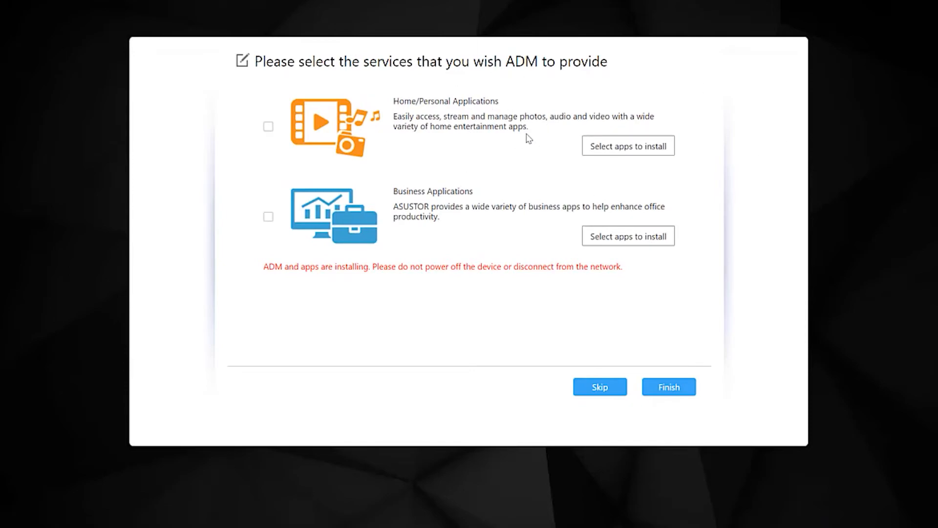
pyautogui.moveTo(630, 138)
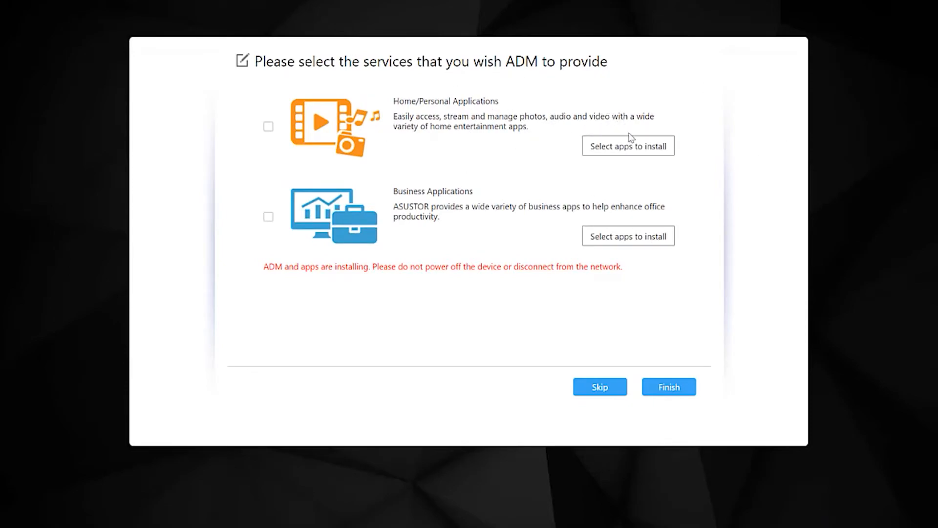
pyautogui.moveTo(415, 140)
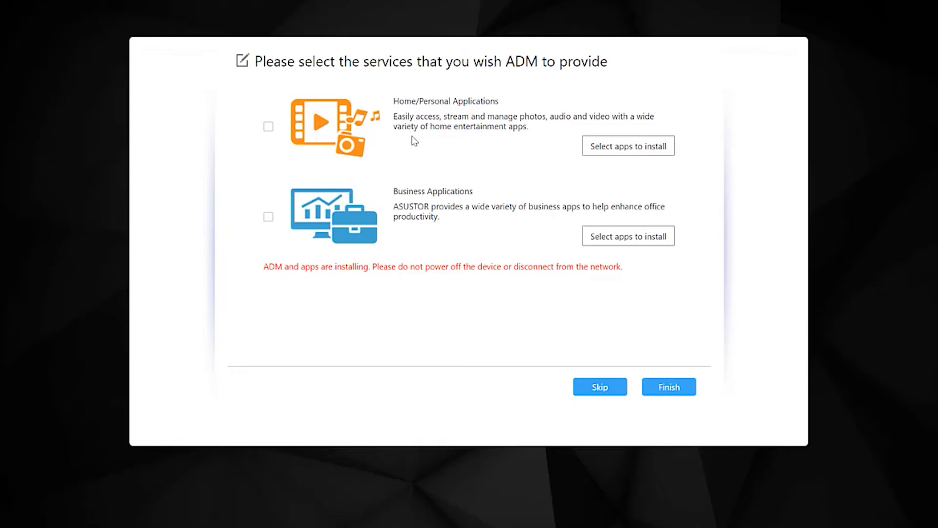
pyautogui.moveTo(405, 139)
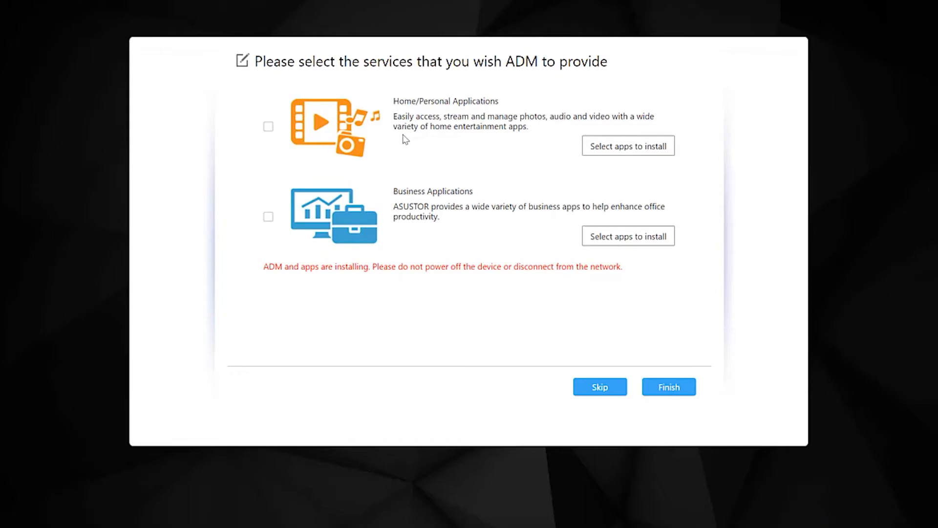
pyautogui.moveTo(363, 166)
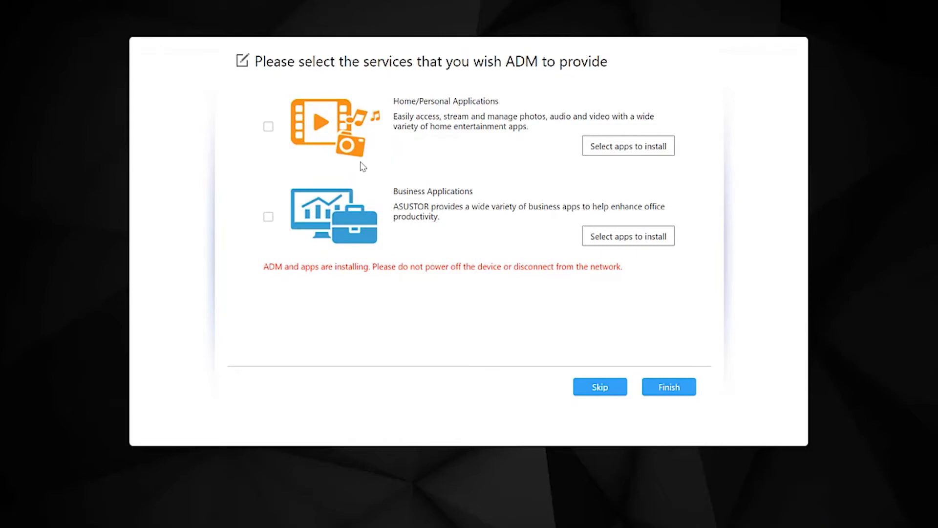
pyautogui.moveTo(406, 98)
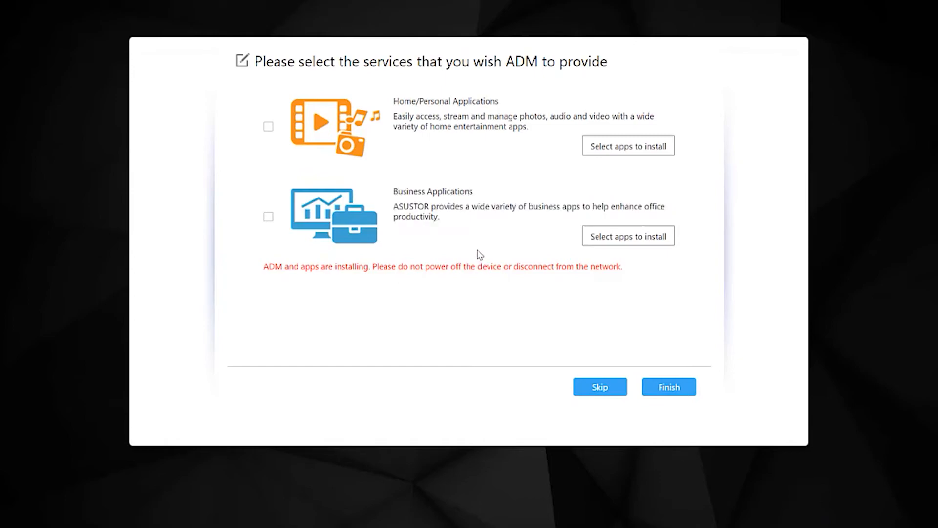
pyautogui.moveTo(378, 229)
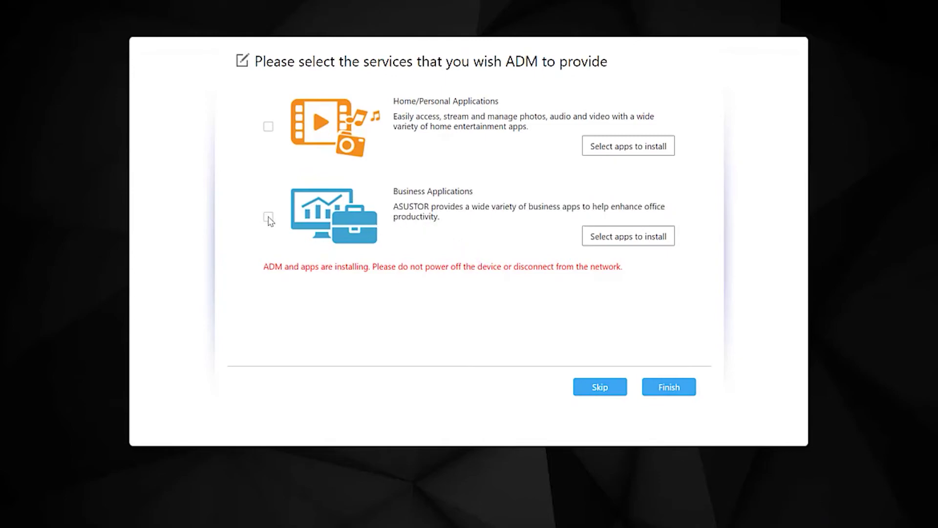
# Step: Tick Business Applications and click Finish to reach 'Initialization complete'
pyautogui.click(268, 216)
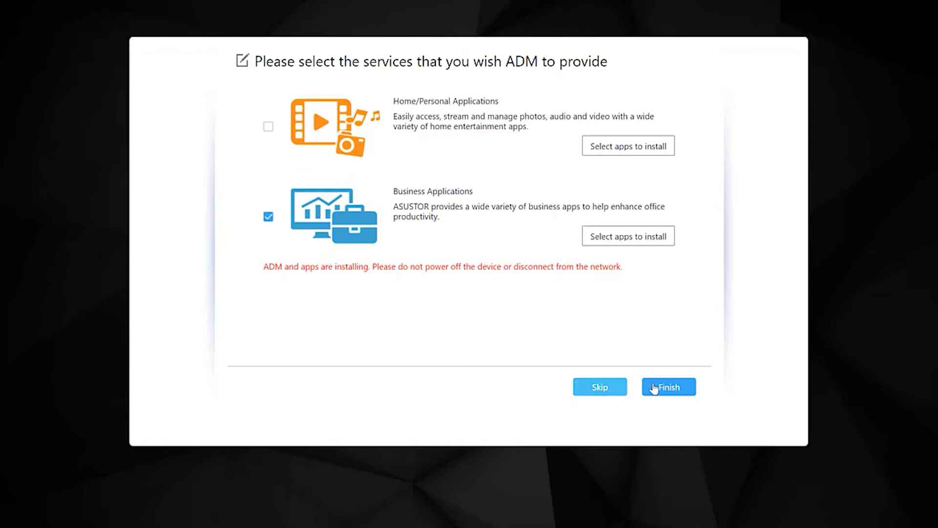
pyautogui.moveTo(696, 327)
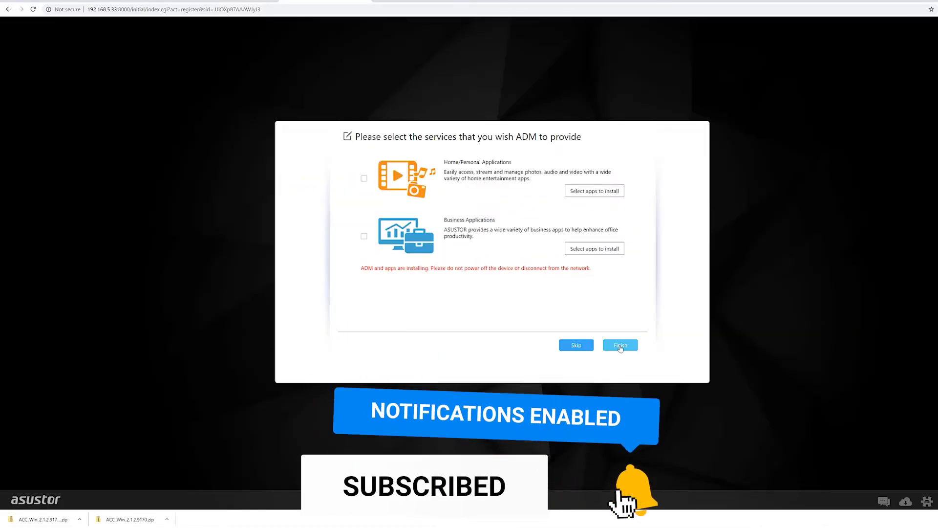
pyautogui.click(621, 346)
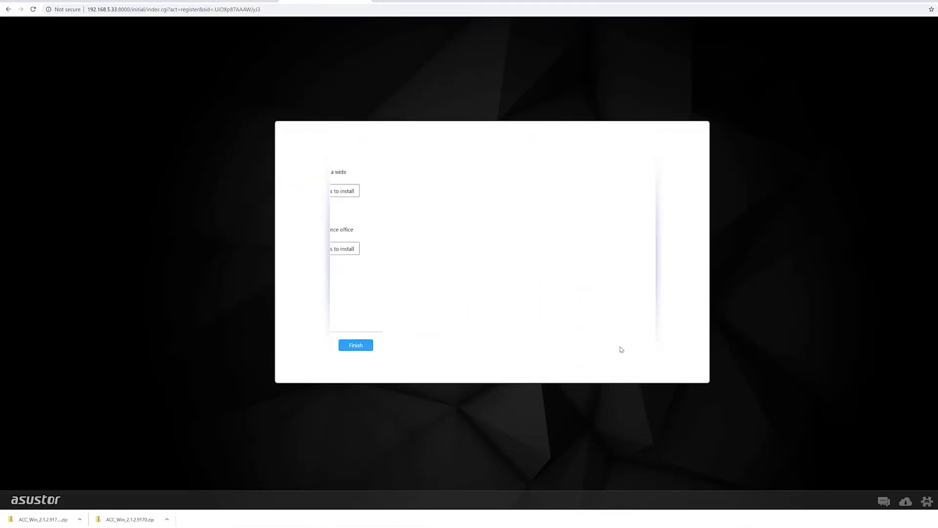
pyautogui.click(355, 345)
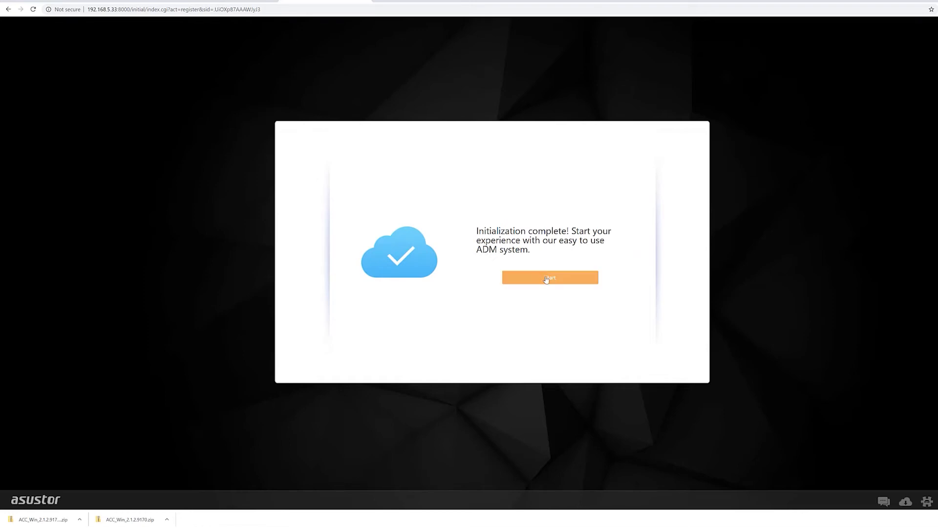
# Step: Start ADM, accept the privacy notice, and begin the welcome tour
pyautogui.click(549, 277)
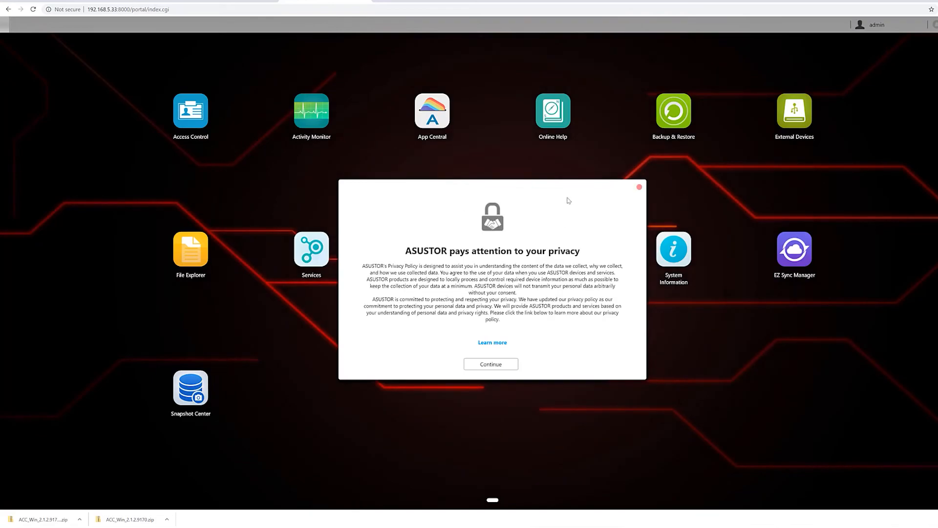
pyautogui.moveTo(493, 344)
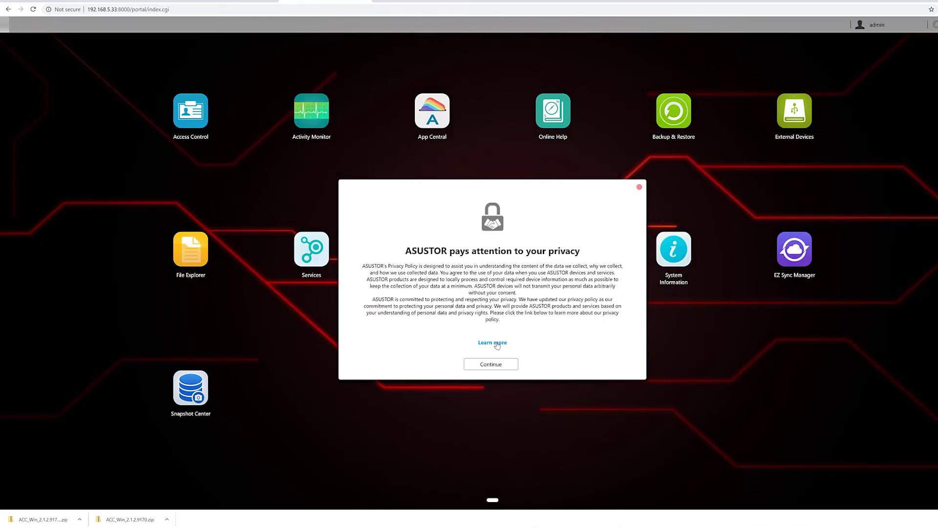
pyautogui.click(490, 364)
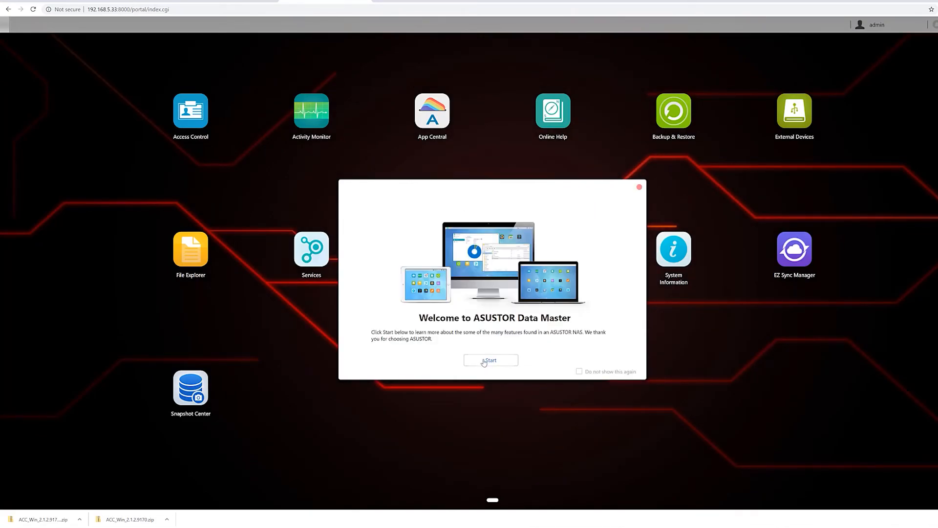
pyautogui.click(490, 360)
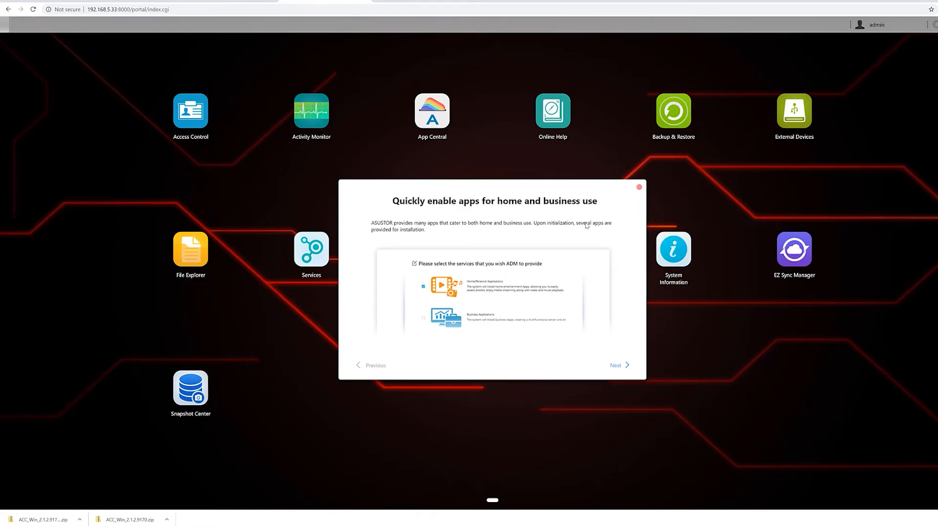
pyautogui.moveTo(451, 241)
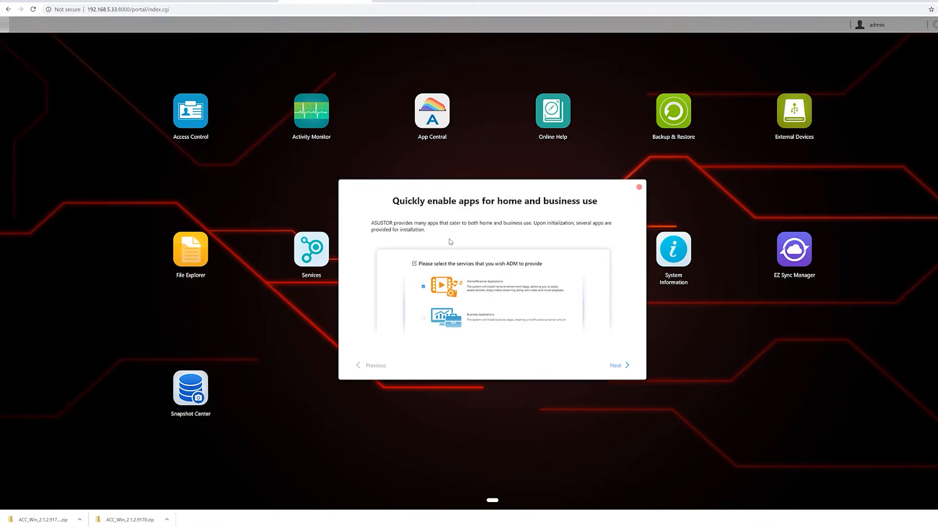
pyautogui.moveTo(397, 257)
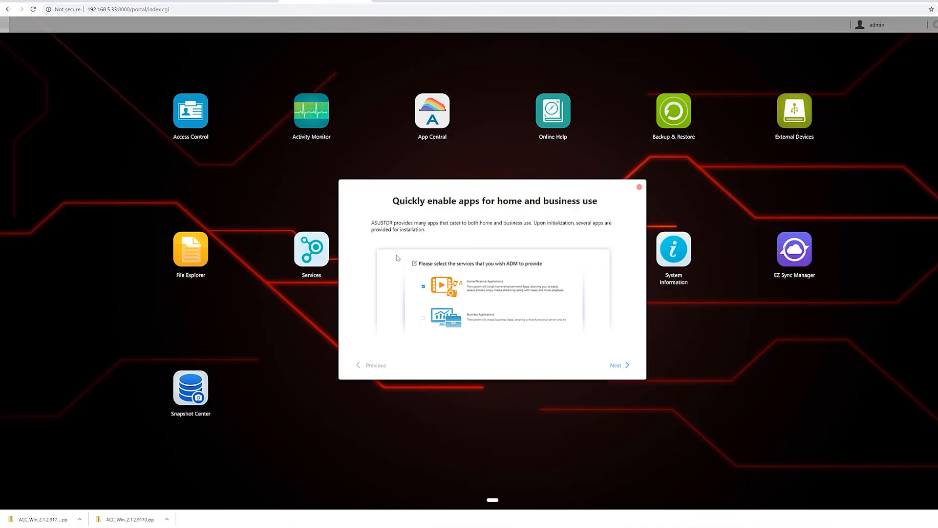
pyautogui.moveTo(570, 358)
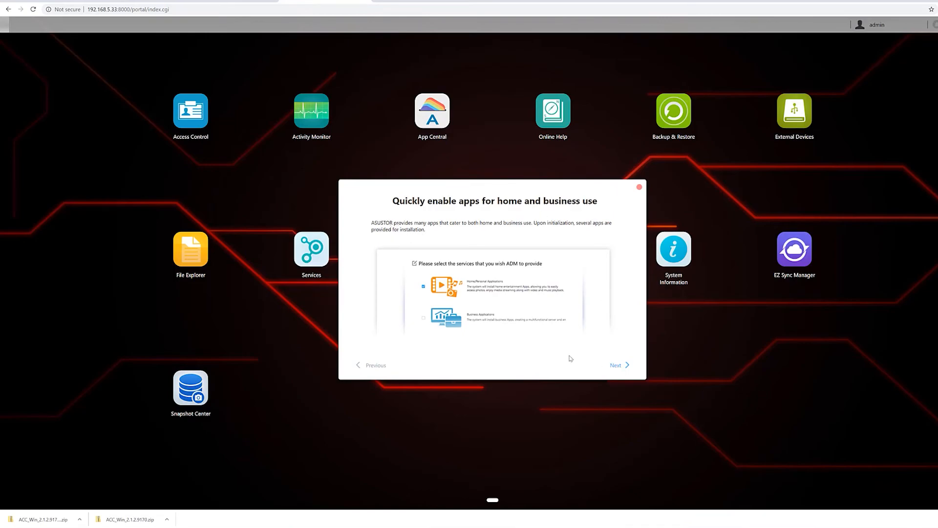
# Step: Page through the storage and services tour pages and finish the tour
pyautogui.click(618, 365)
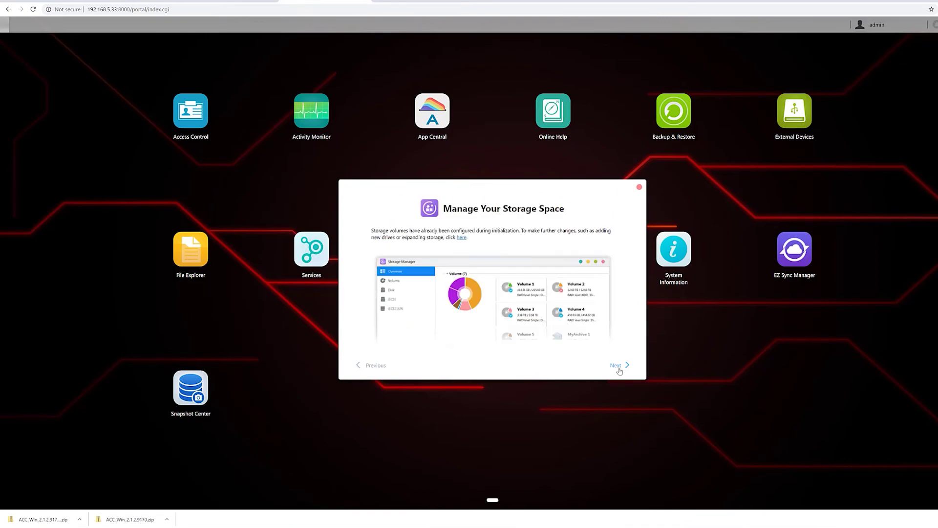
pyautogui.click(618, 365)
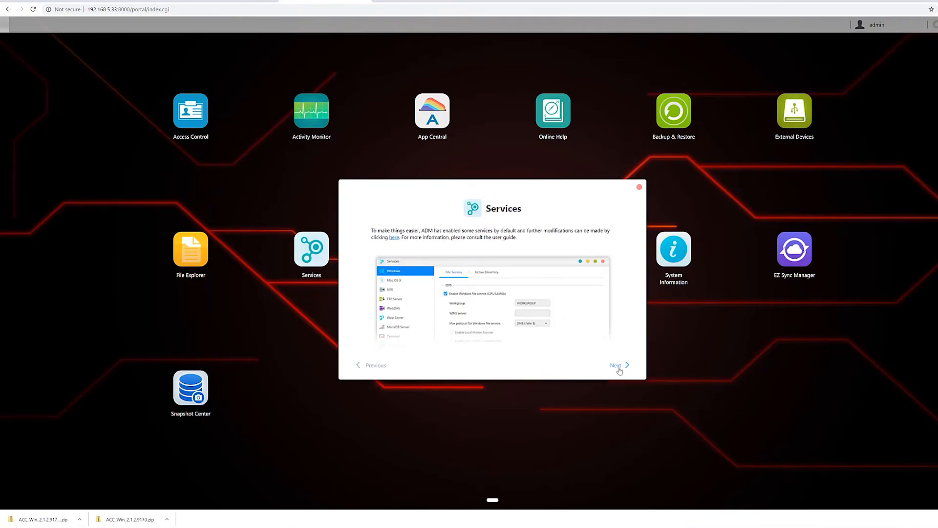
pyautogui.click(639, 187)
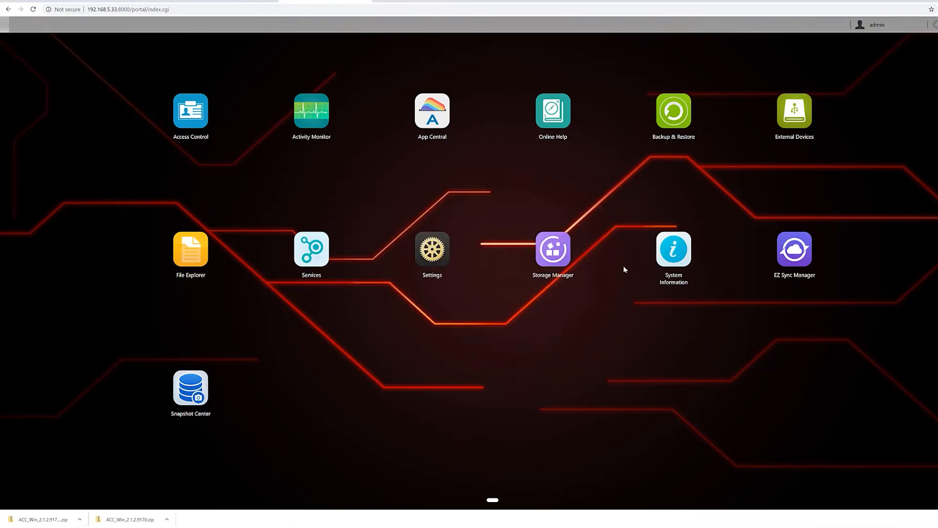
pyautogui.moveTo(305, 134)
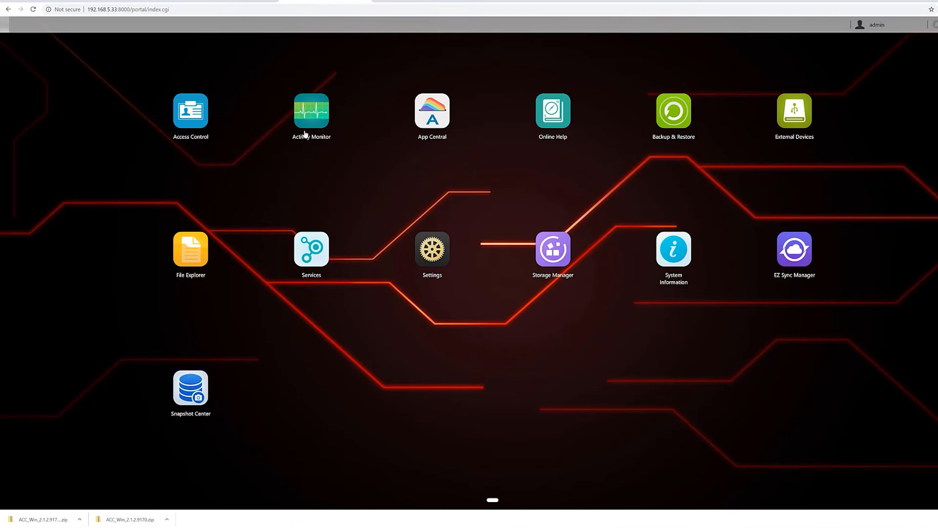
pyautogui.moveTo(572, 277)
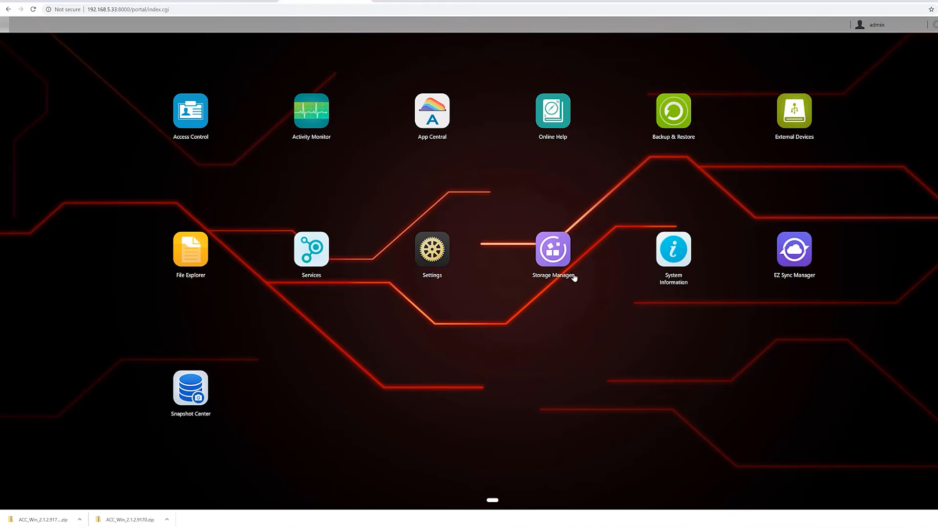
pyautogui.moveTo(607, 310)
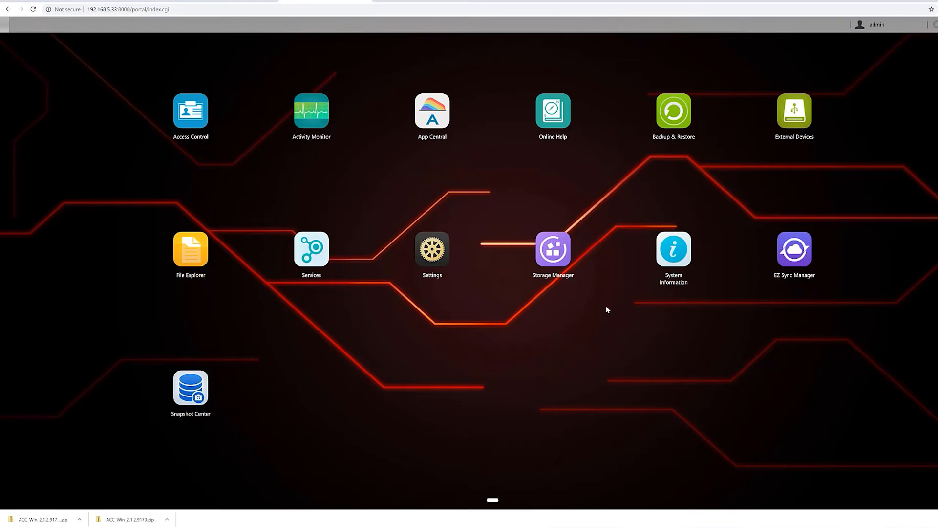
# Step: Launch Storage Manager from its ADM desktop icon
pyautogui.click(552, 248)
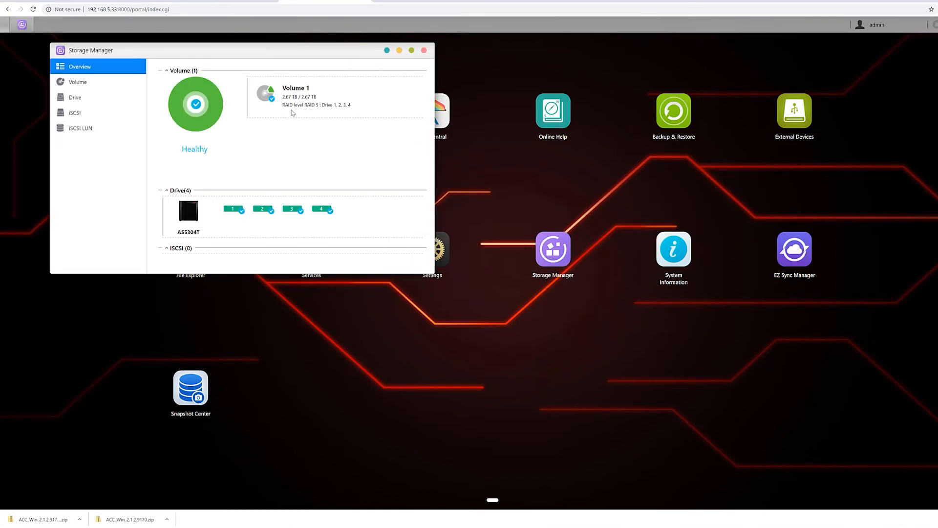
pyautogui.moveTo(297, 144)
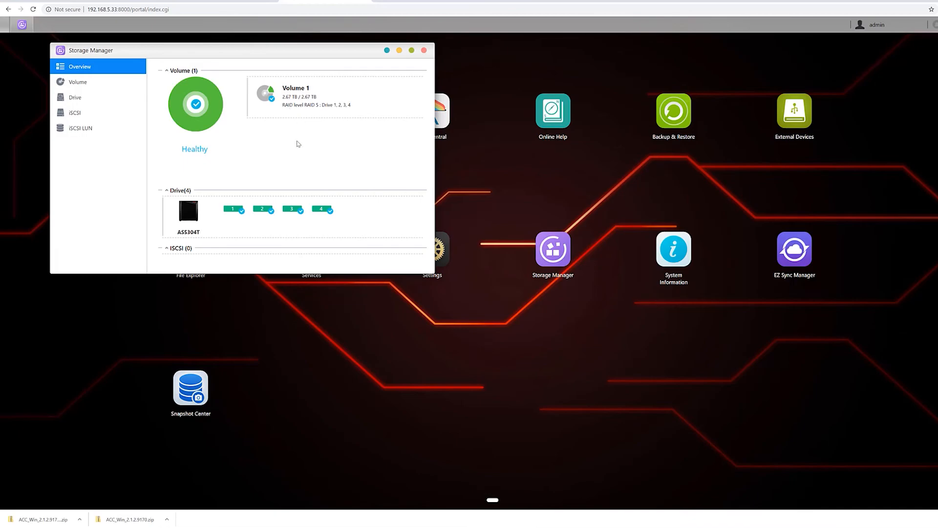
pyautogui.moveTo(339, 98)
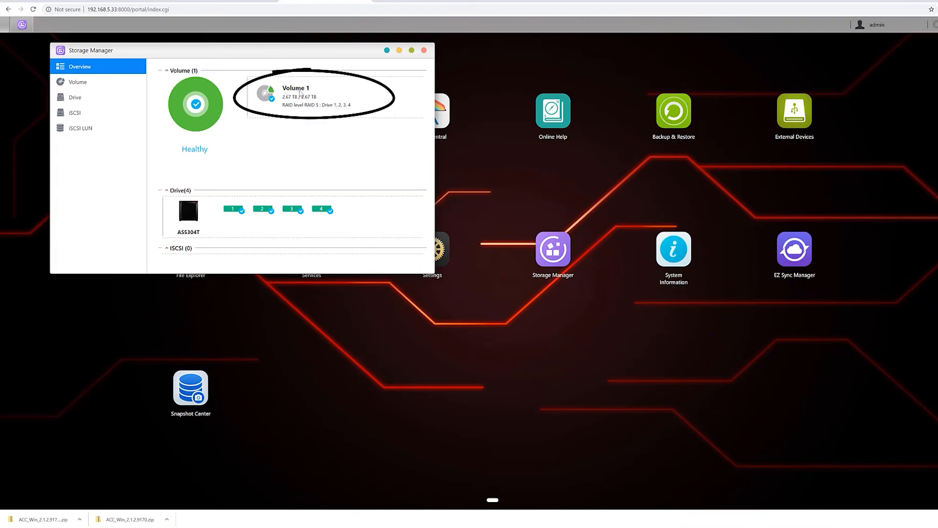
# Step: Review Volume 1's RAID 5 sync progress and the drive list, then close Storage Manager
pyautogui.click(77, 82)
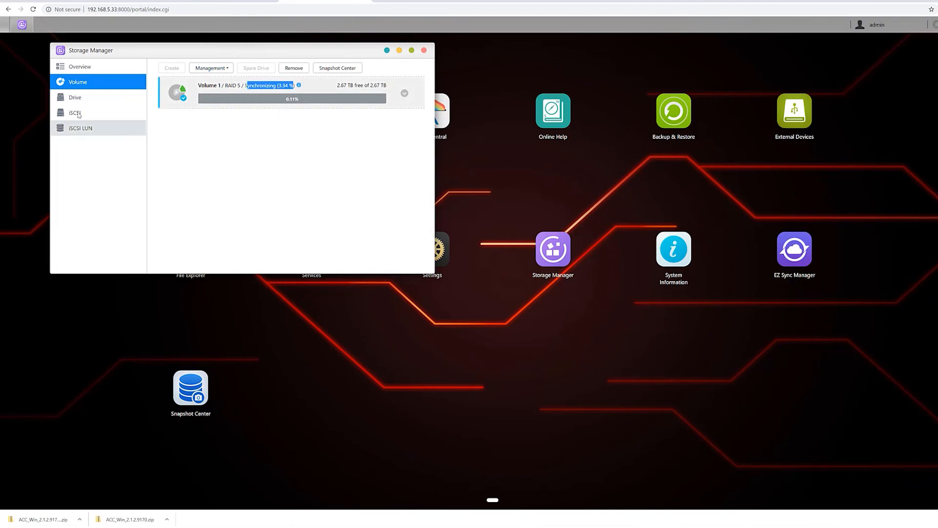
pyautogui.click(75, 96)
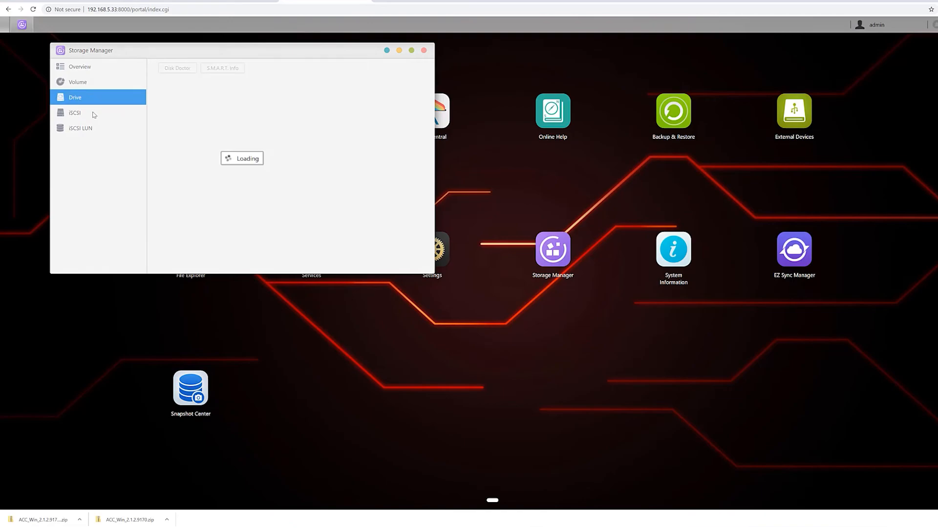
pyautogui.click(424, 50)
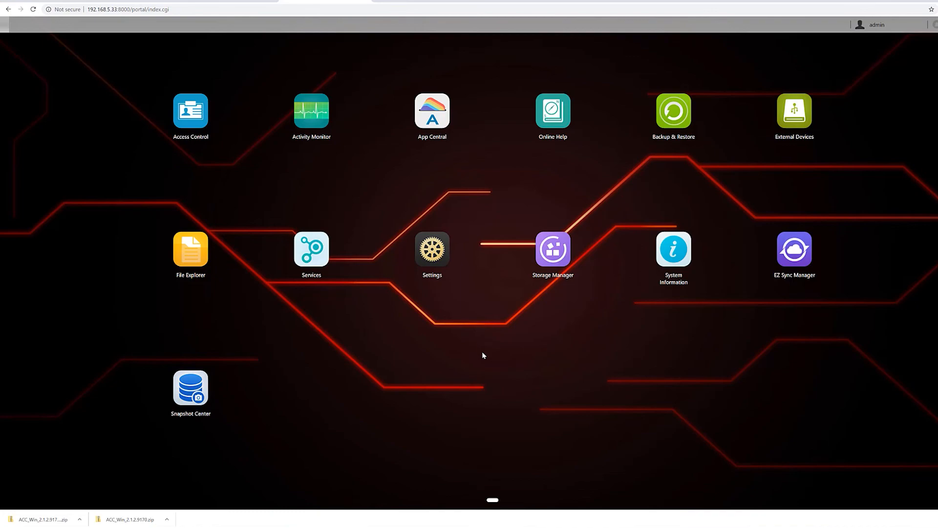
pyautogui.moveTo(482, 359)
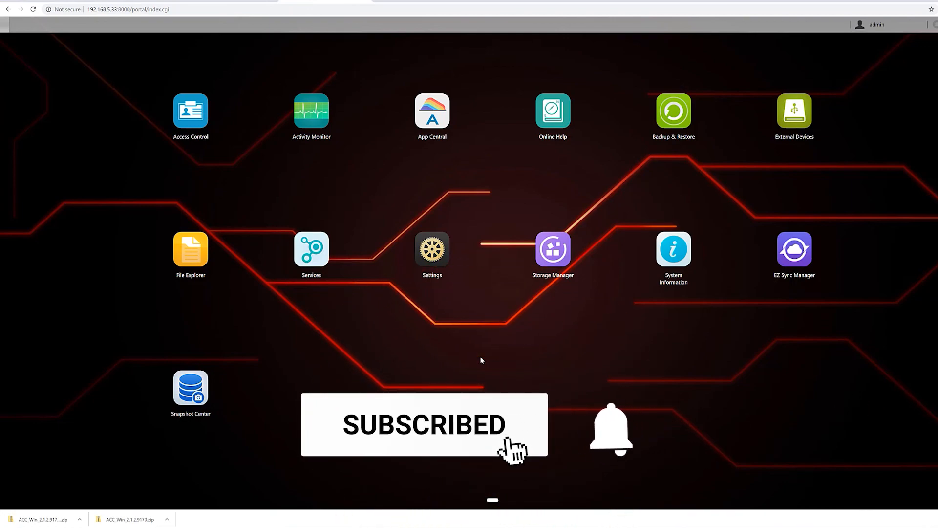
pyautogui.click(612, 428)
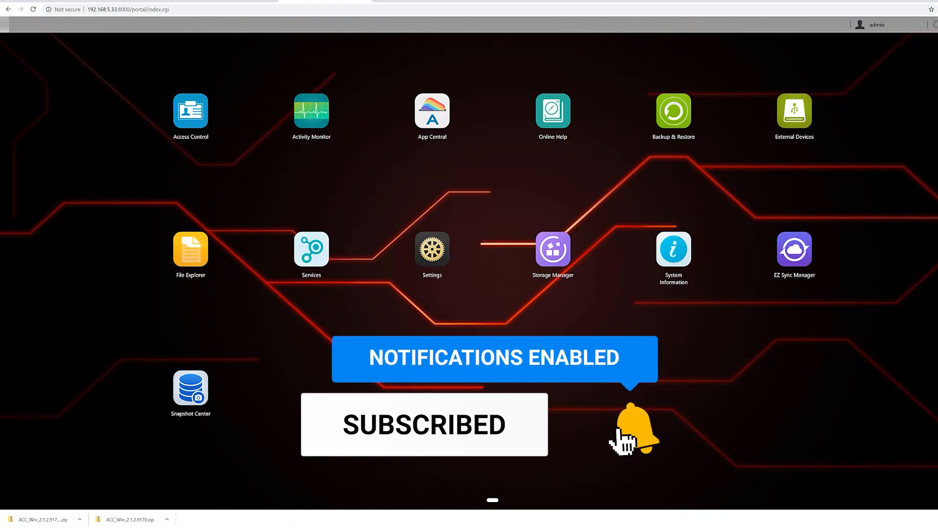